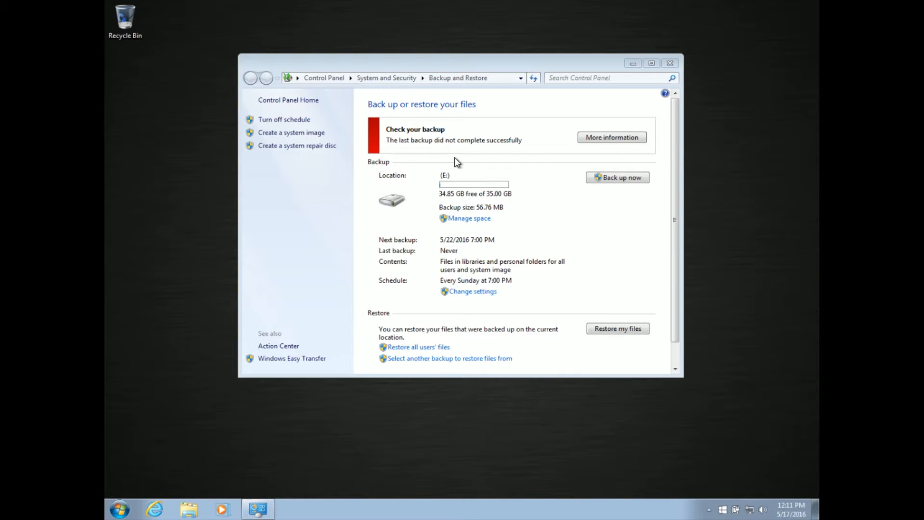
mouse_move(482, 178)
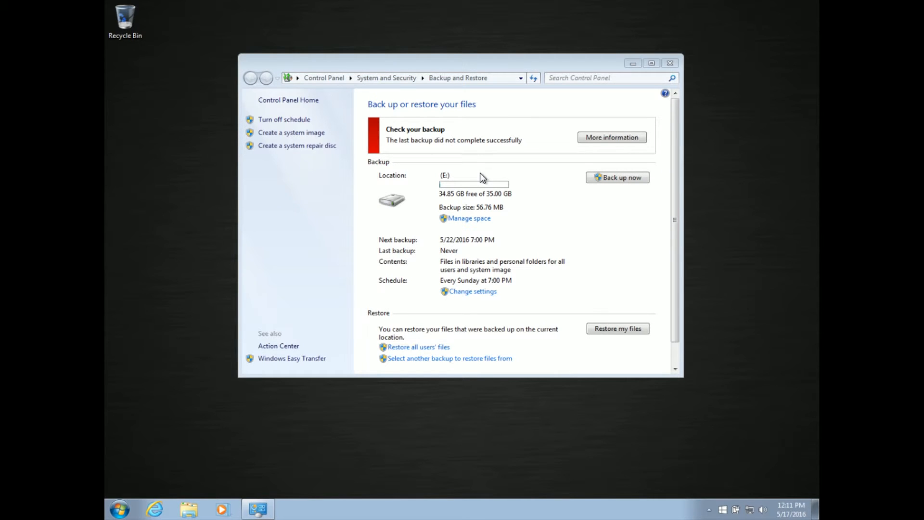
mouse_move(463, 203)
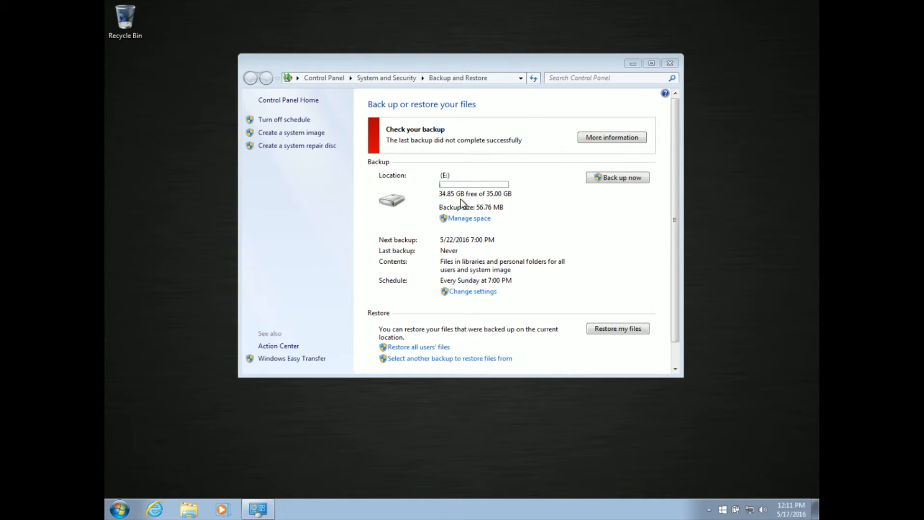
mouse_move(450, 195)
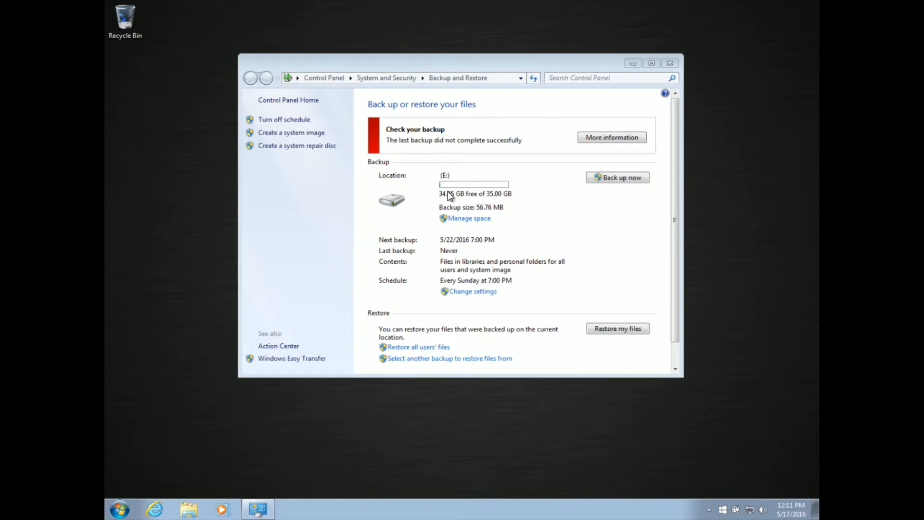
mouse_move(412, 196)
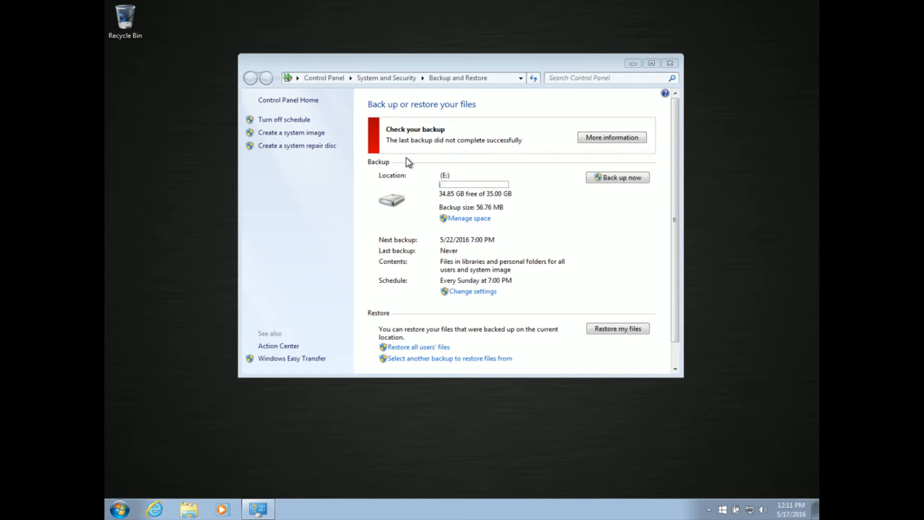
mouse_move(479, 154)
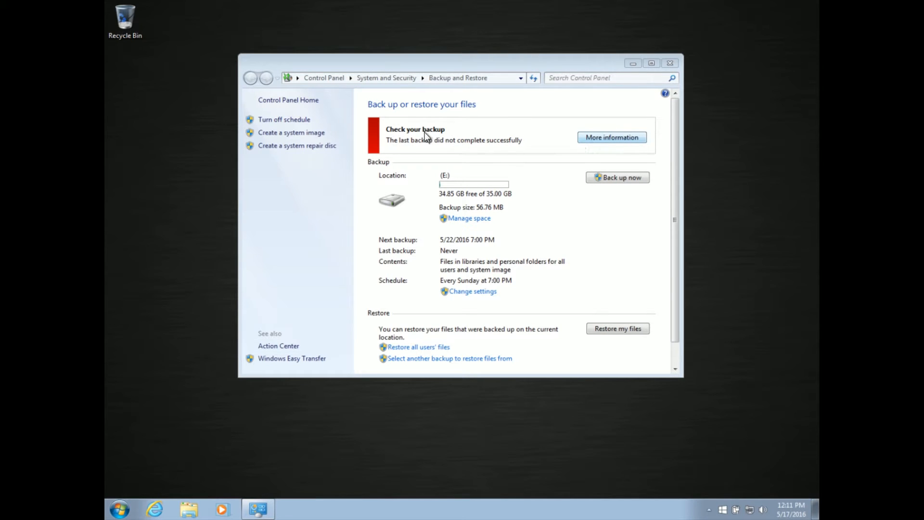
Read why the last backup failed and dismiss the troubleshooting message
click(612, 136)
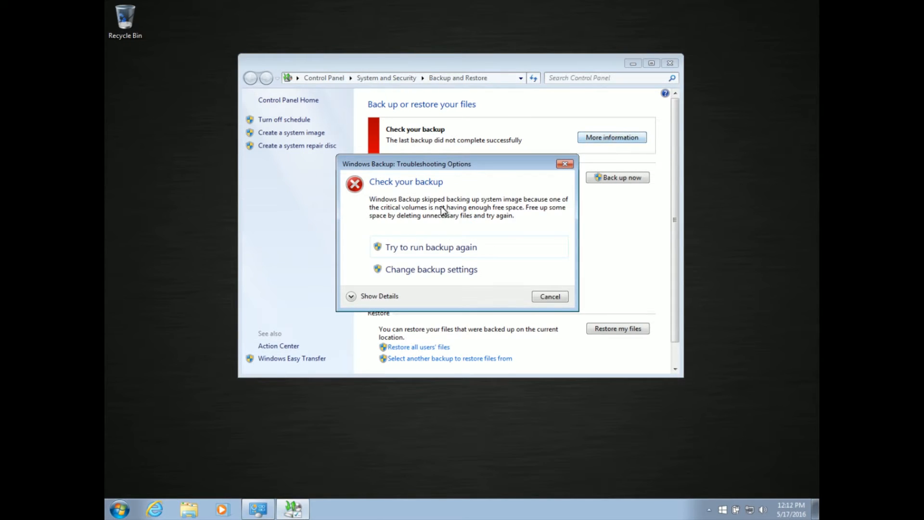
drag(413, 164, 389, 159)
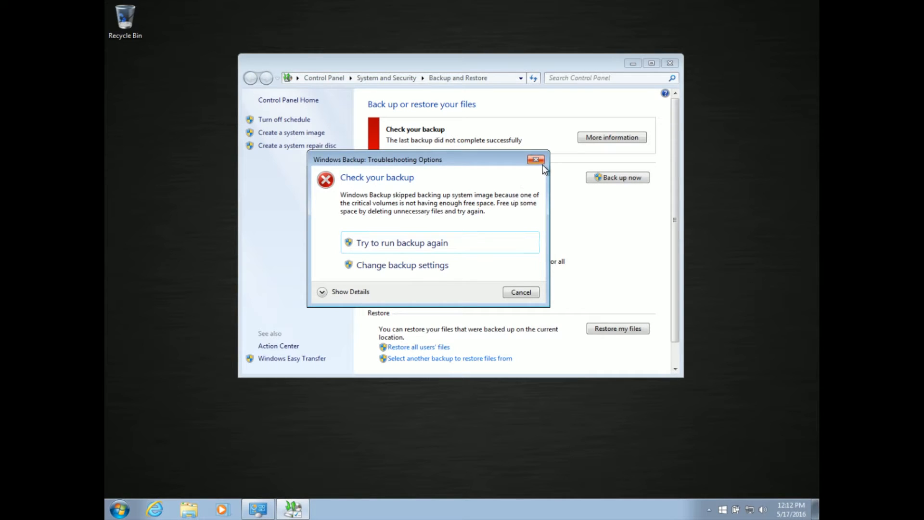
click(535, 159)
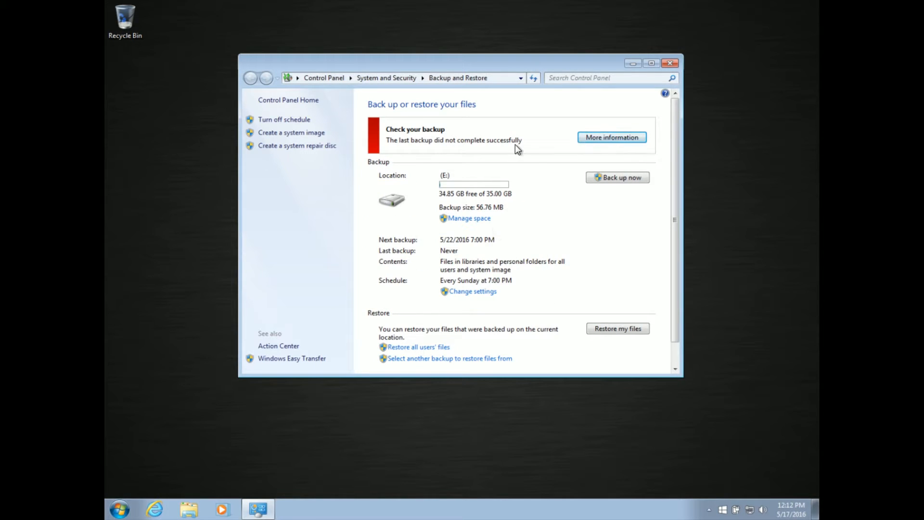
mouse_move(477, 204)
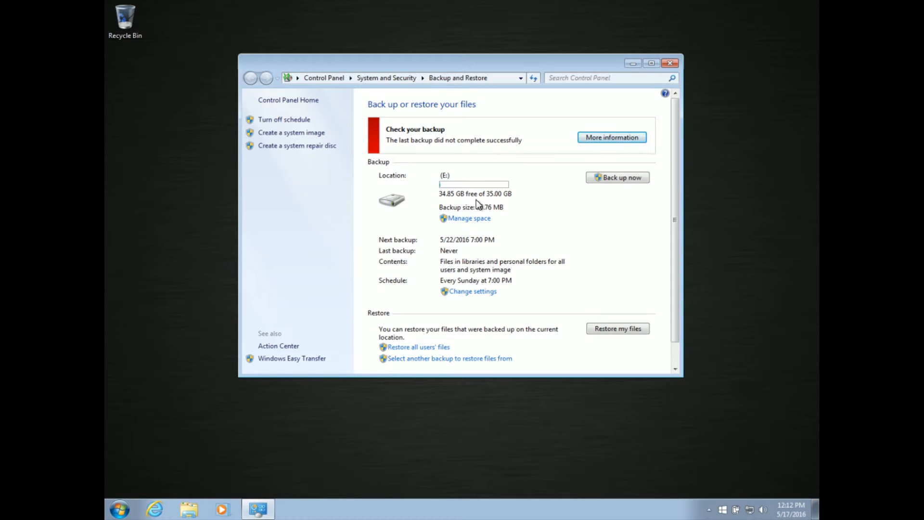
mouse_move(119, 509)
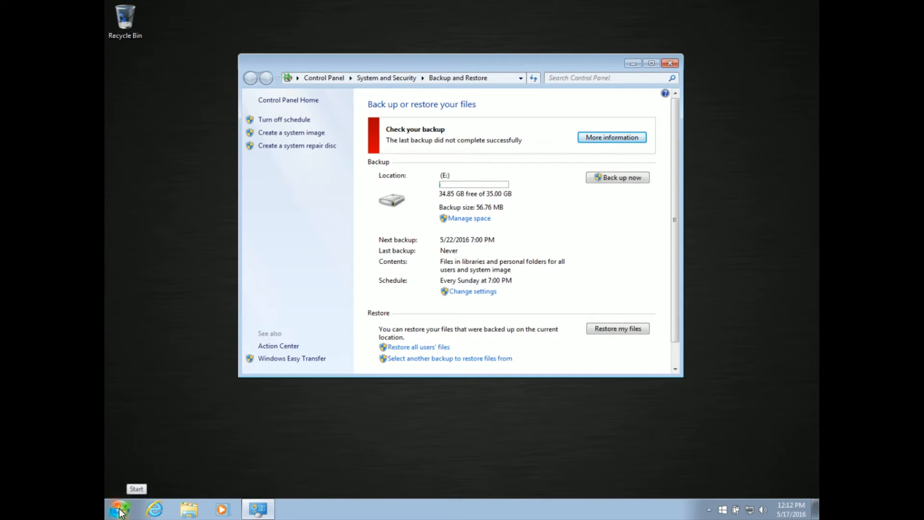
Search the Start menu for 'dis' to bring up Disk Management
click(188, 509)
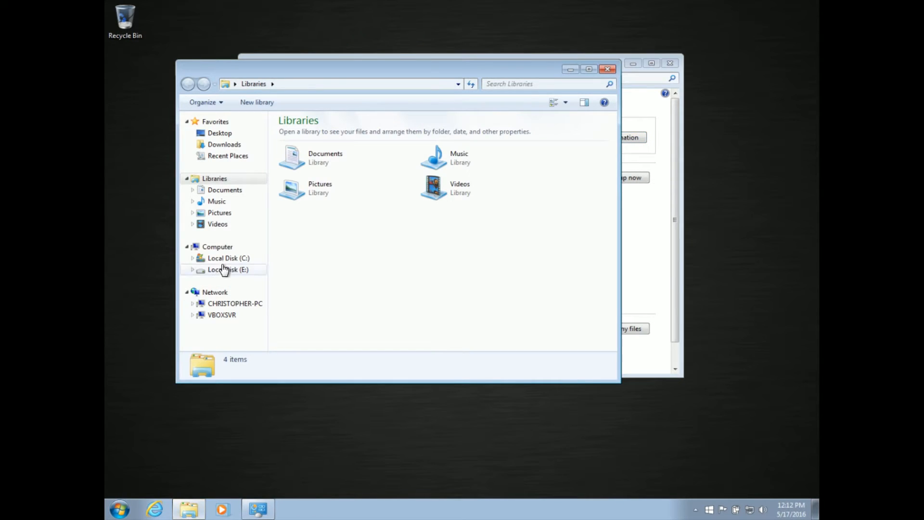
click(229, 258)
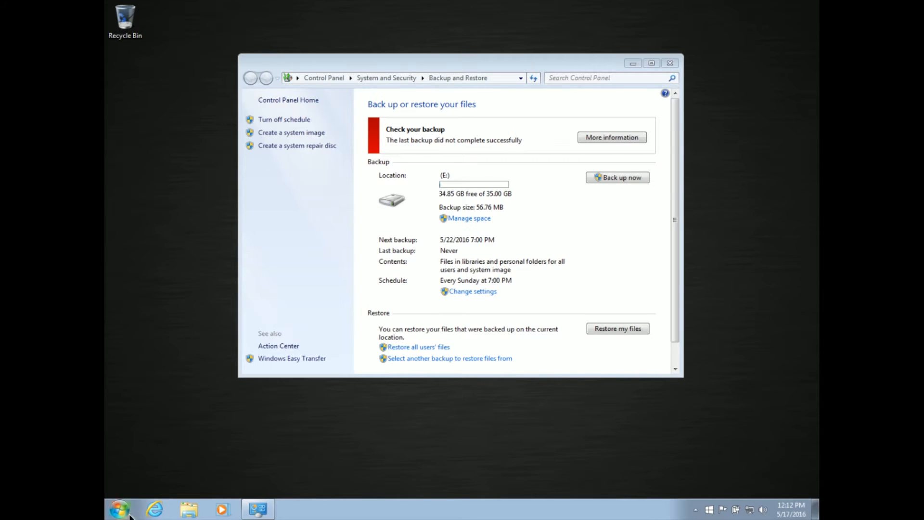
text(dis)
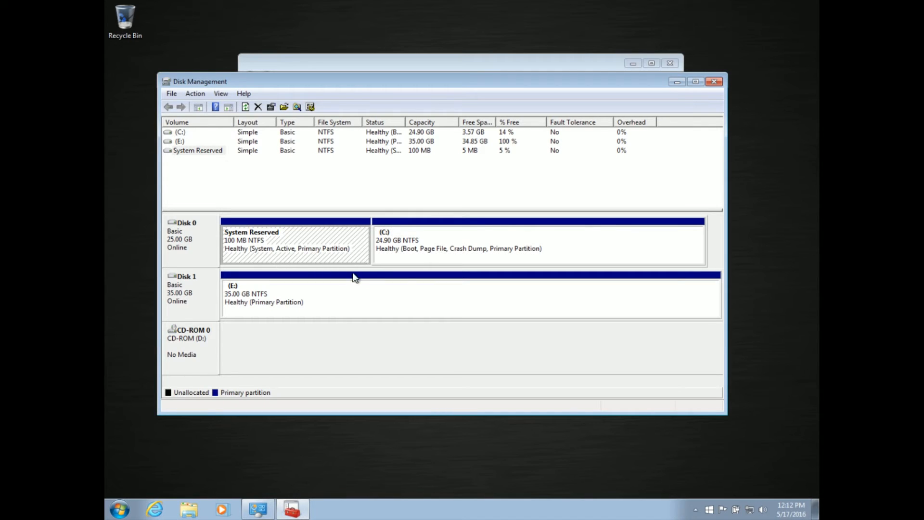
mouse_move(465, 164)
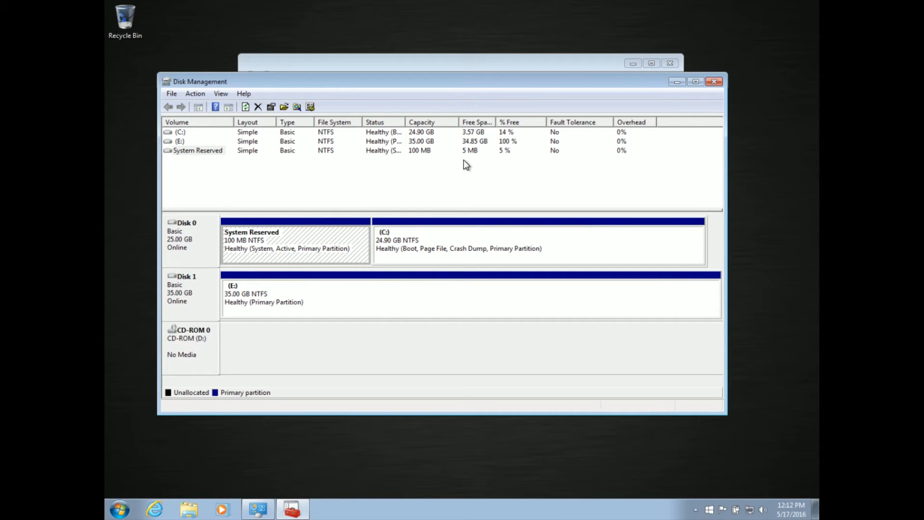
mouse_move(507, 153)
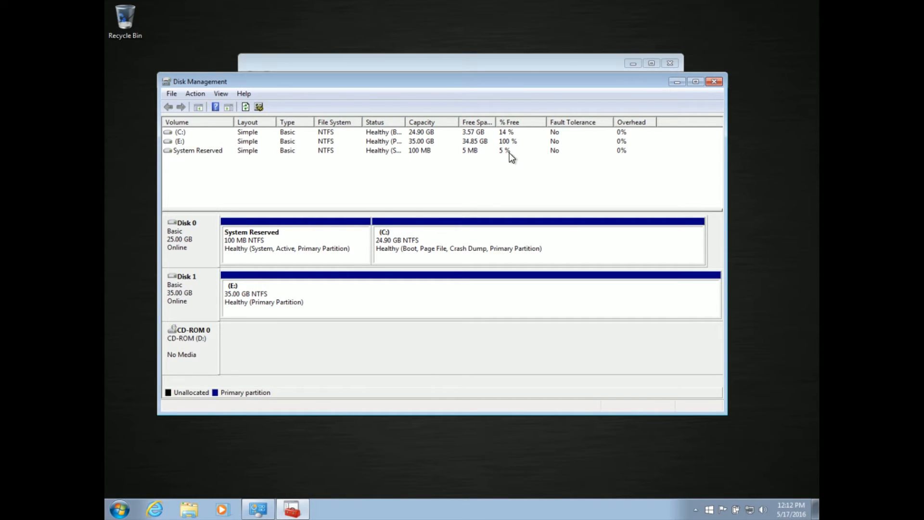
mouse_move(495, 172)
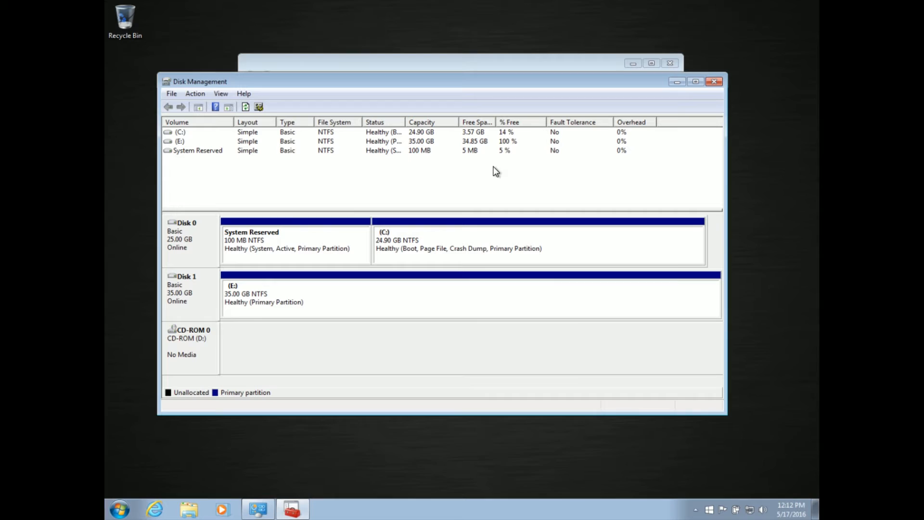
mouse_move(430, 175)
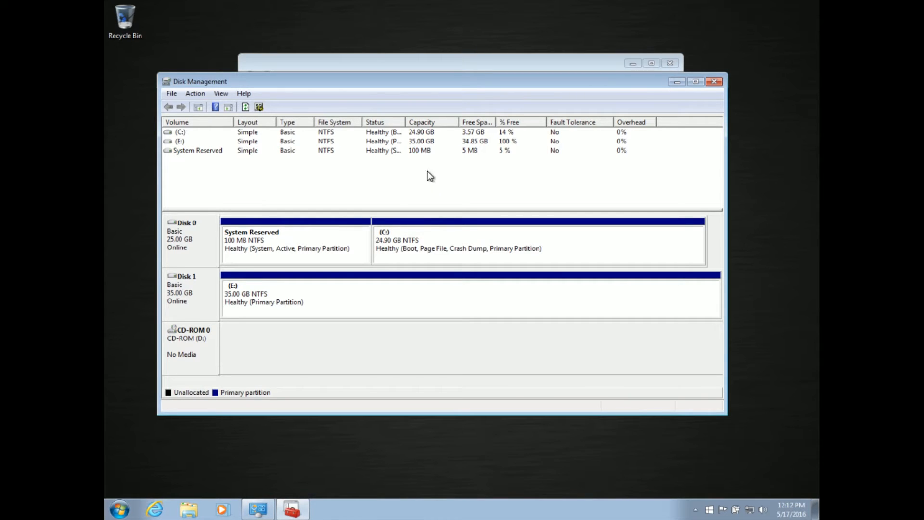
mouse_move(391, 177)
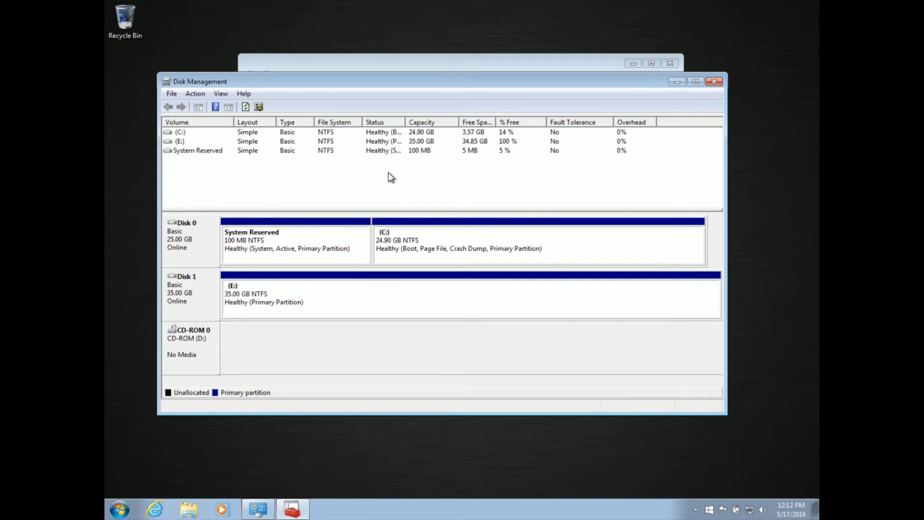
mouse_move(395, 202)
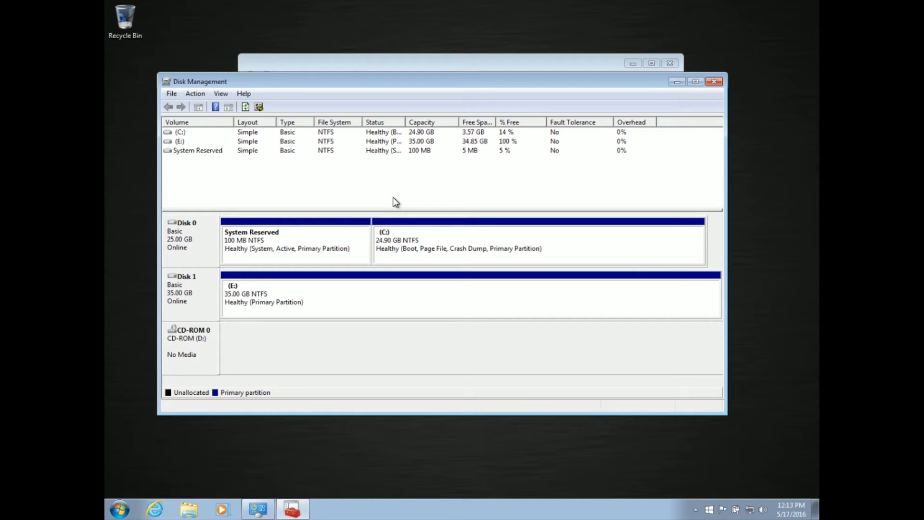
mouse_move(393, 191)
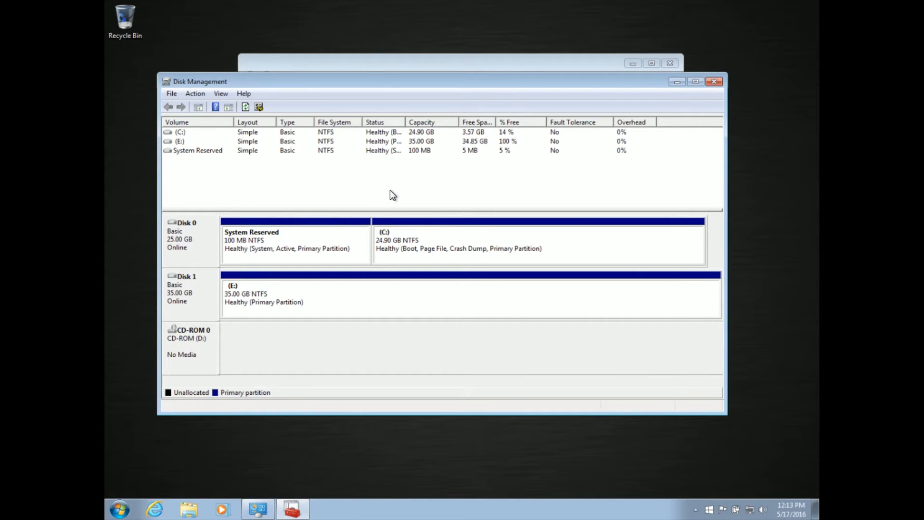
mouse_move(393, 197)
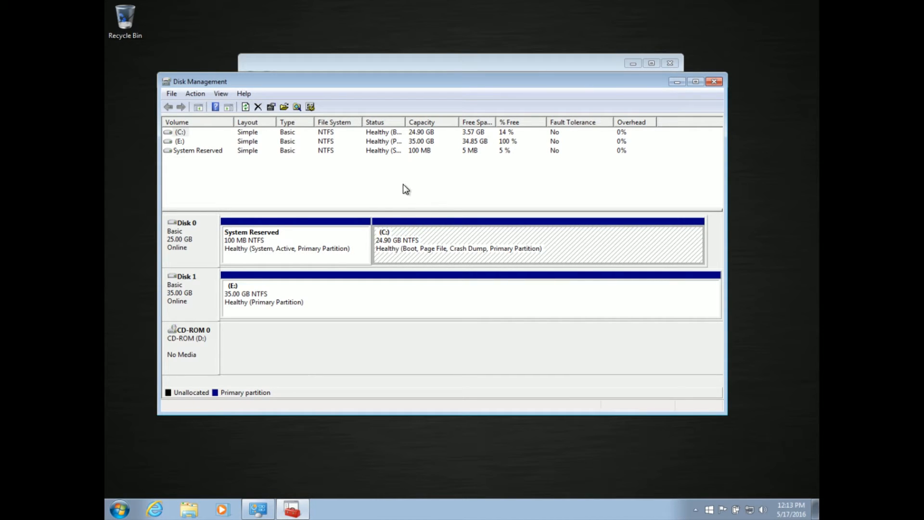
mouse_move(419, 159)
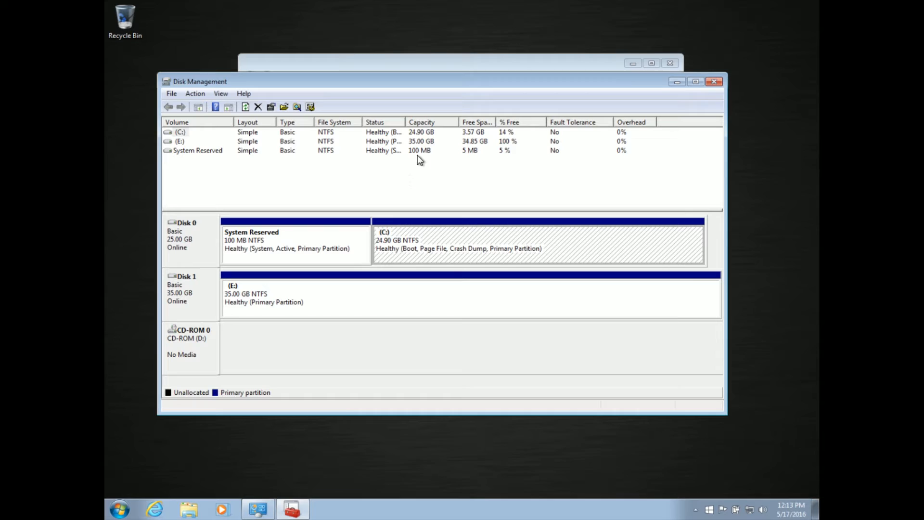
mouse_move(439, 179)
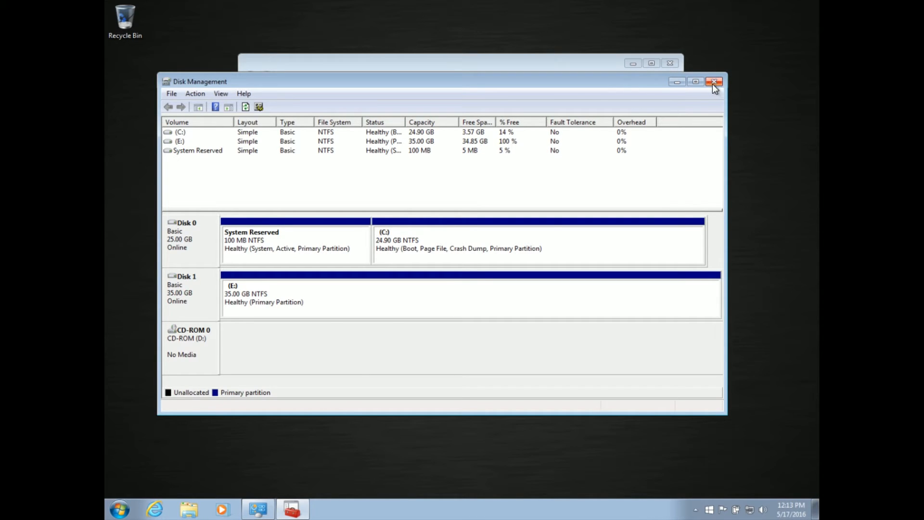
mouse_move(695, 94)
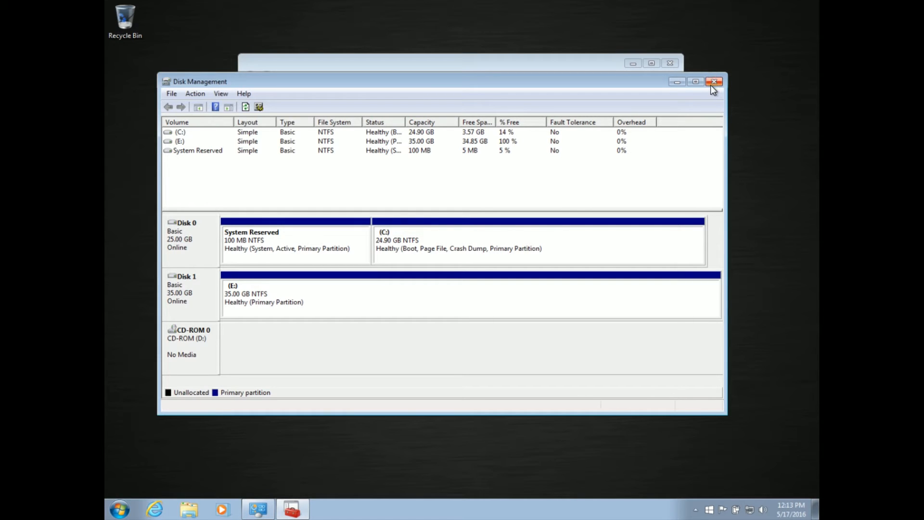
mouse_move(715, 81)
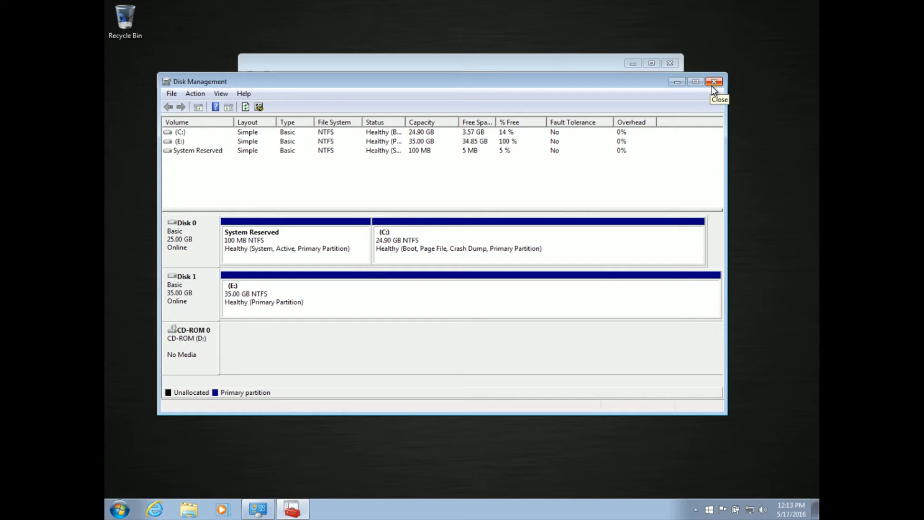
Close Disk Management before rebooting from the Puget Tools Disc
click(713, 81)
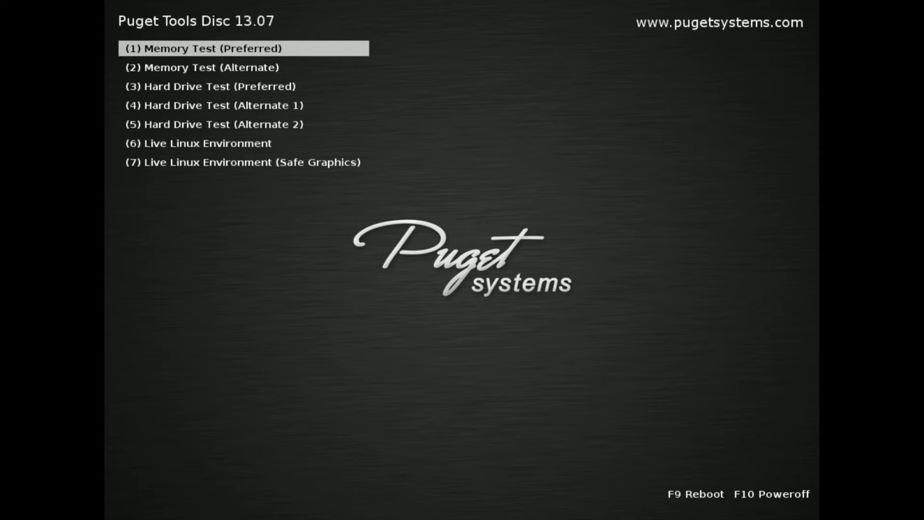
Select (6) Live Linux Environment from the boot menu and boot it
key(Down)
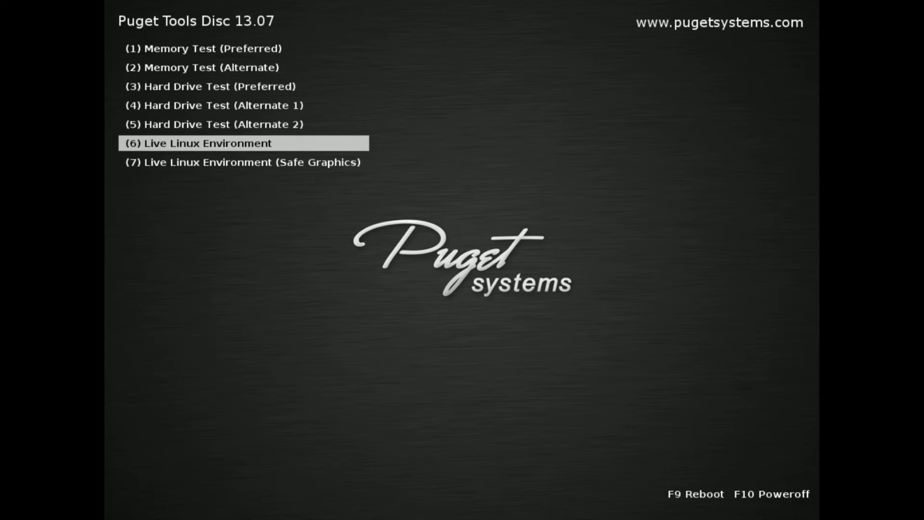
key(enter)
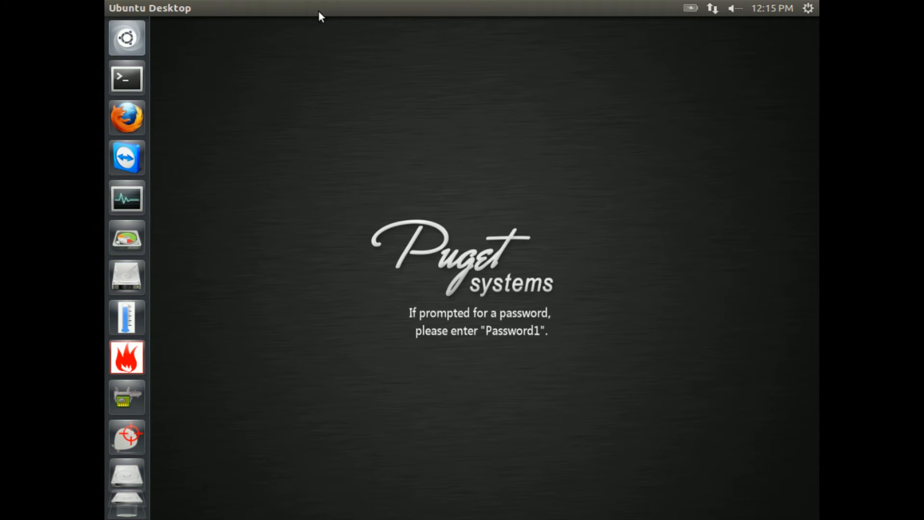
mouse_move(170, 232)
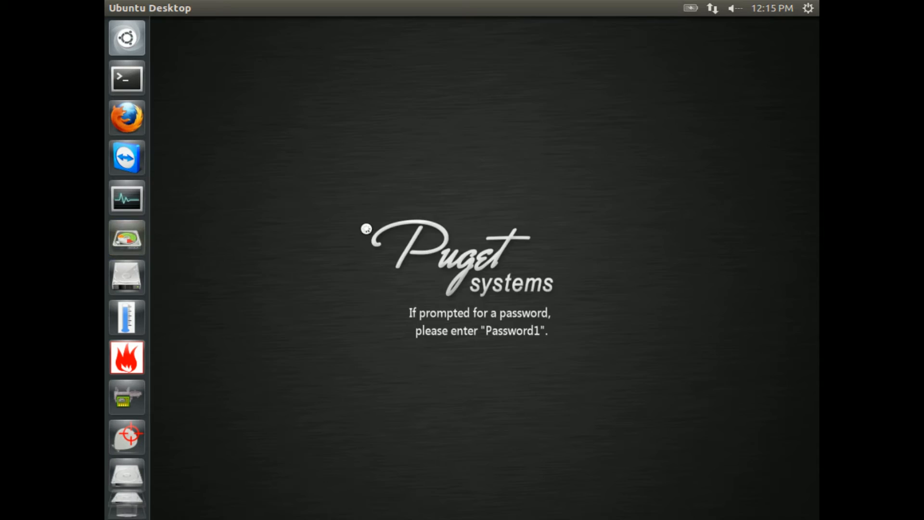
Launch GParted, keep /dev/sda selected and bring up the actions for /dev/sda2
click(127, 238)
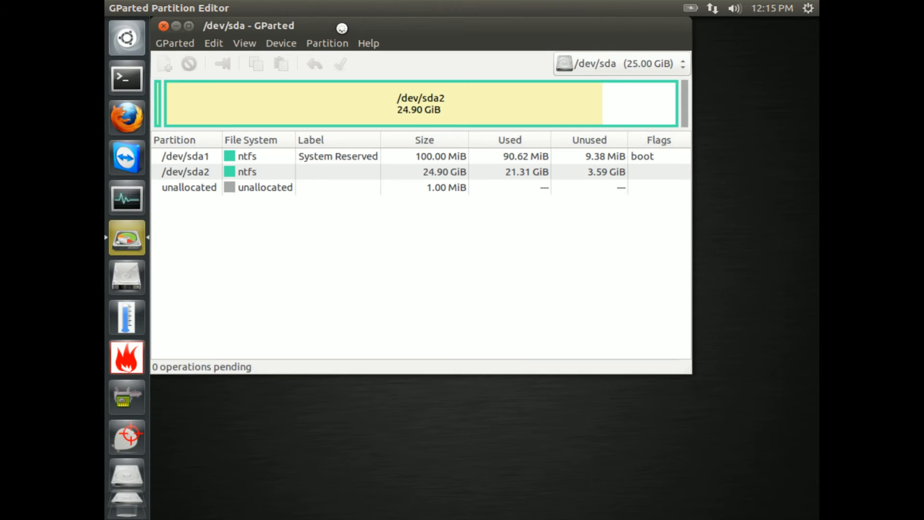
drag(342, 28, 355, 46)
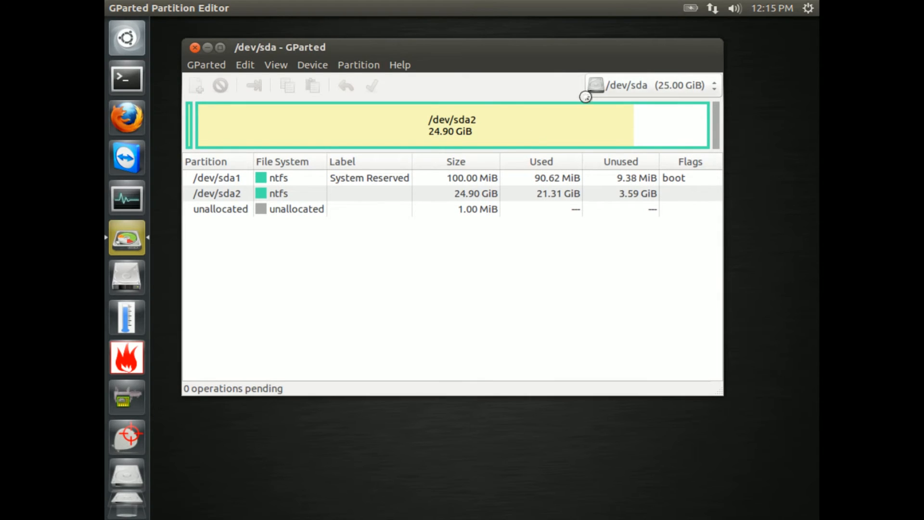
mouse_move(600, 85)
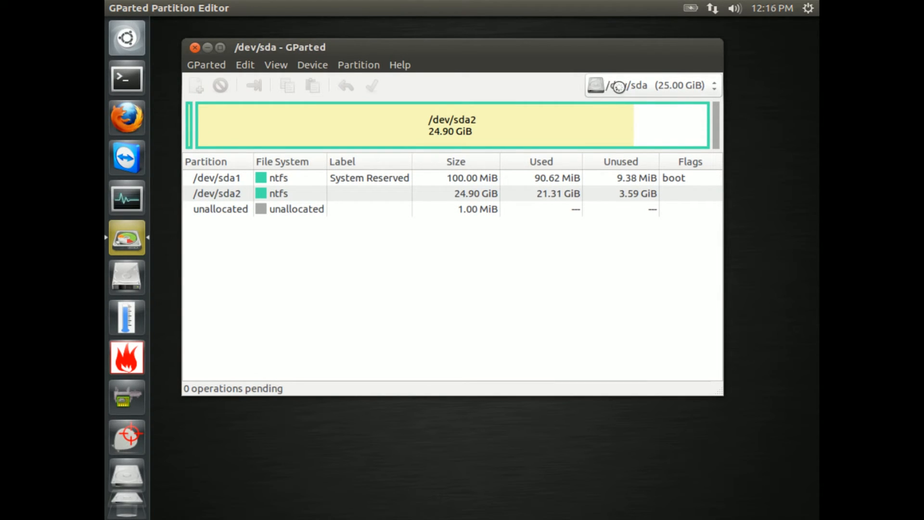
click(653, 85)
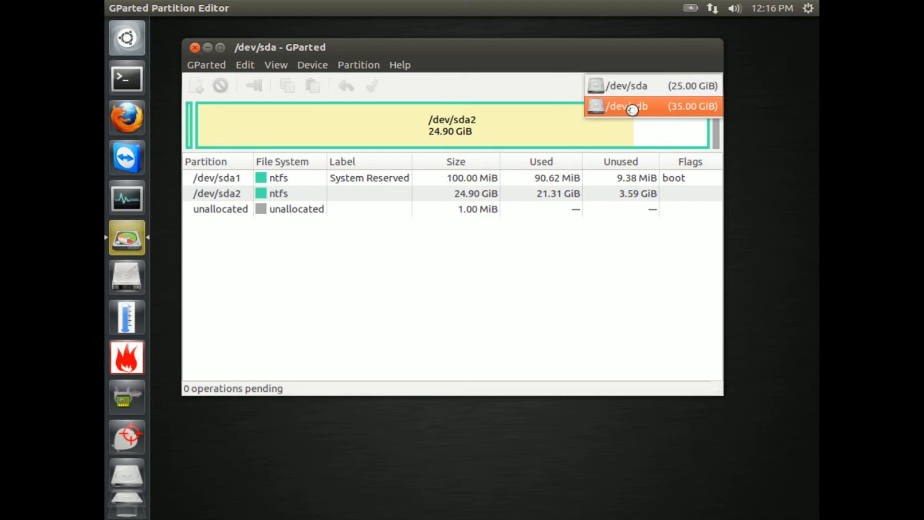
click(624, 86)
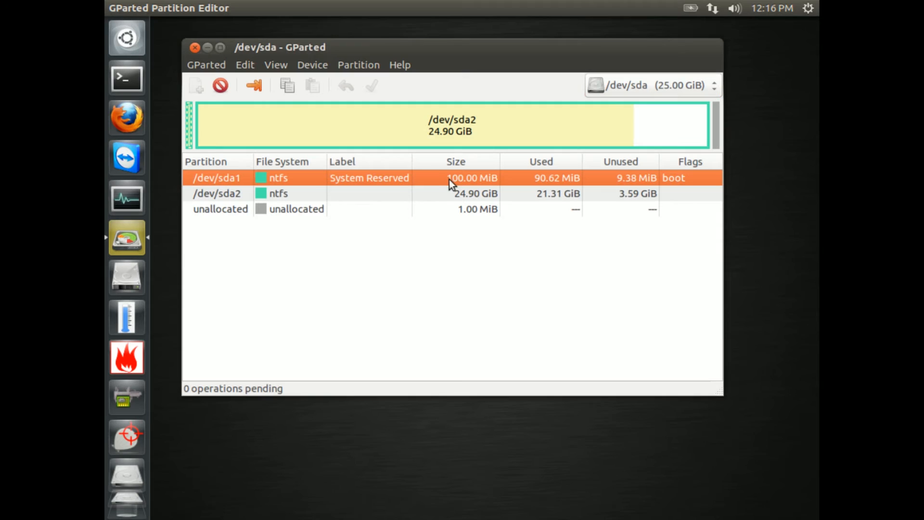
mouse_move(362, 199)
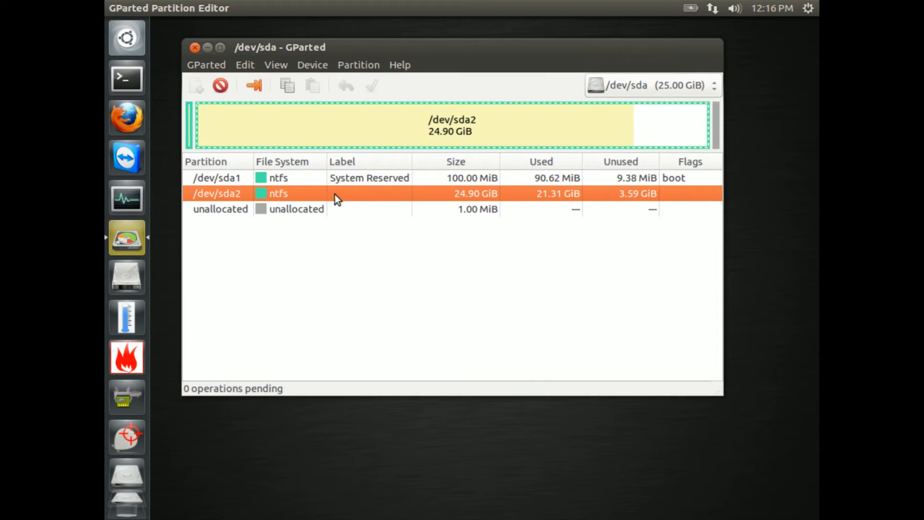
mouse_move(368, 188)
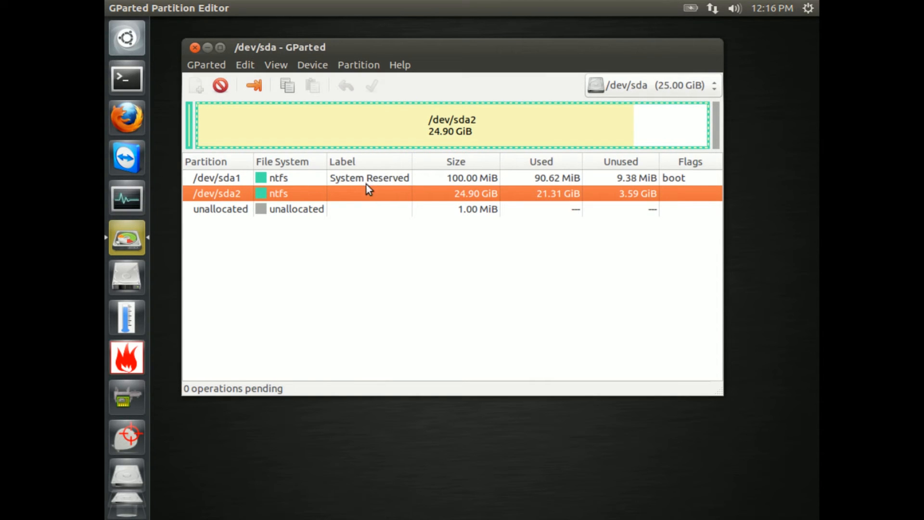
right_click(368, 189)
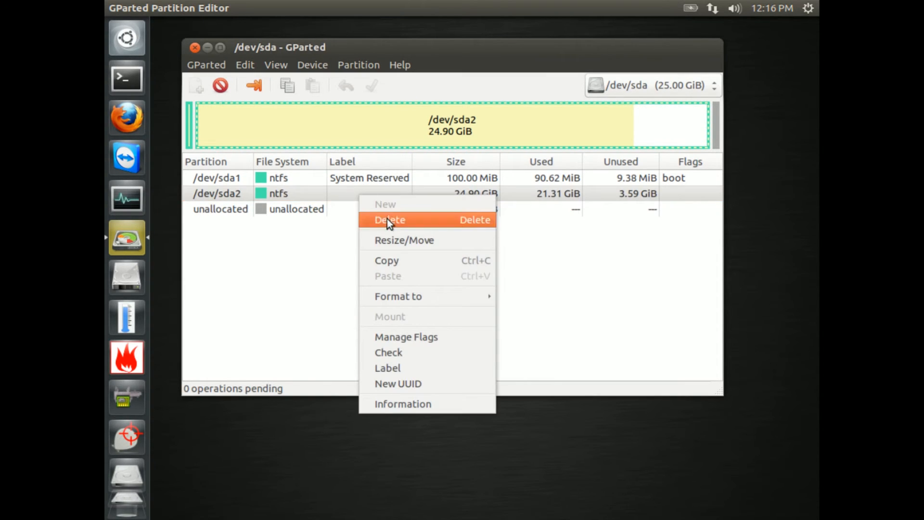
Queue moving /dev/sda2 right to leave 305 MiB free before it, accepting the warning
click(404, 240)
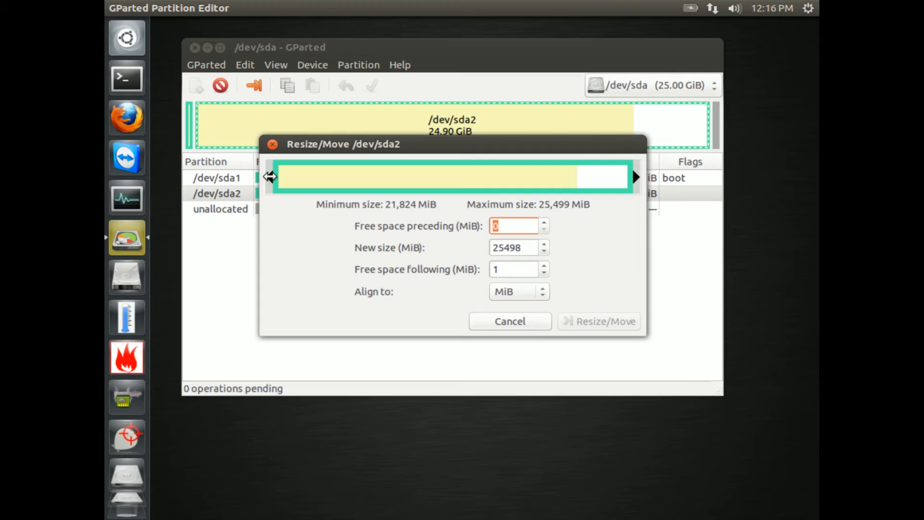
drag(272, 177, 283, 177)
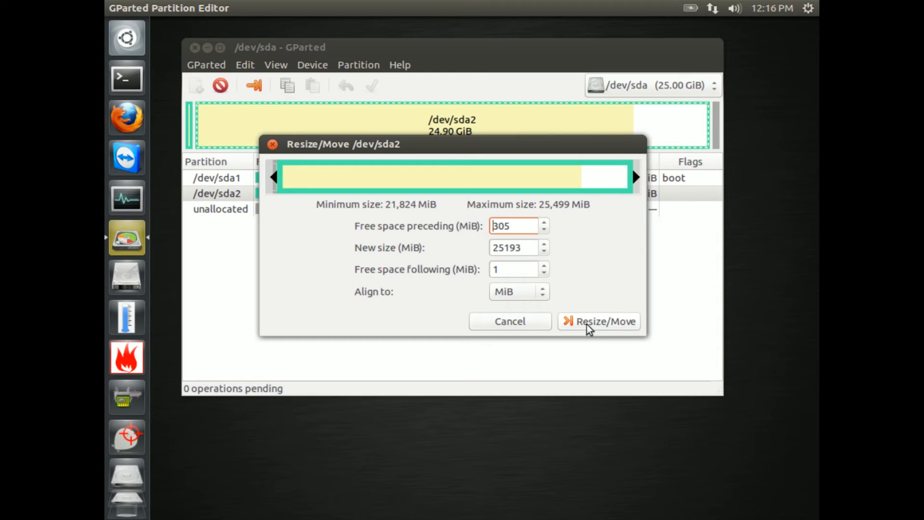
mouse_move(591, 330)
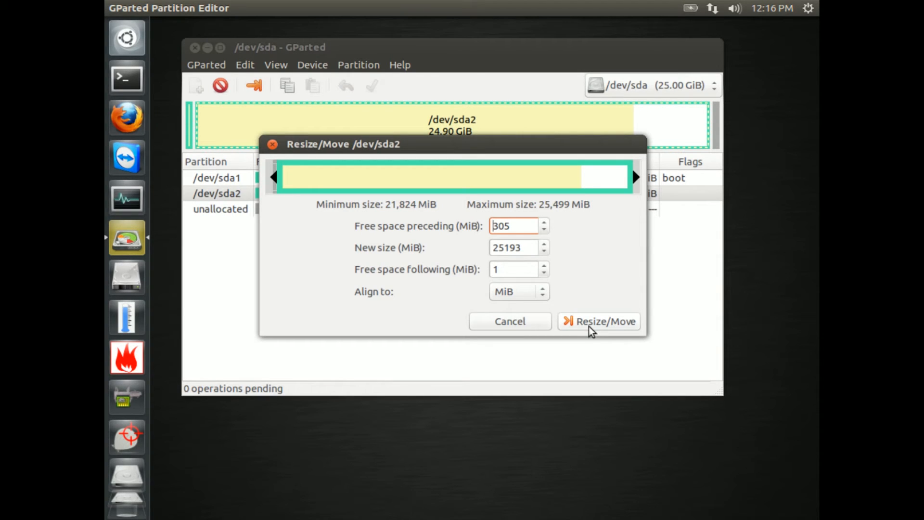
click(598, 321)
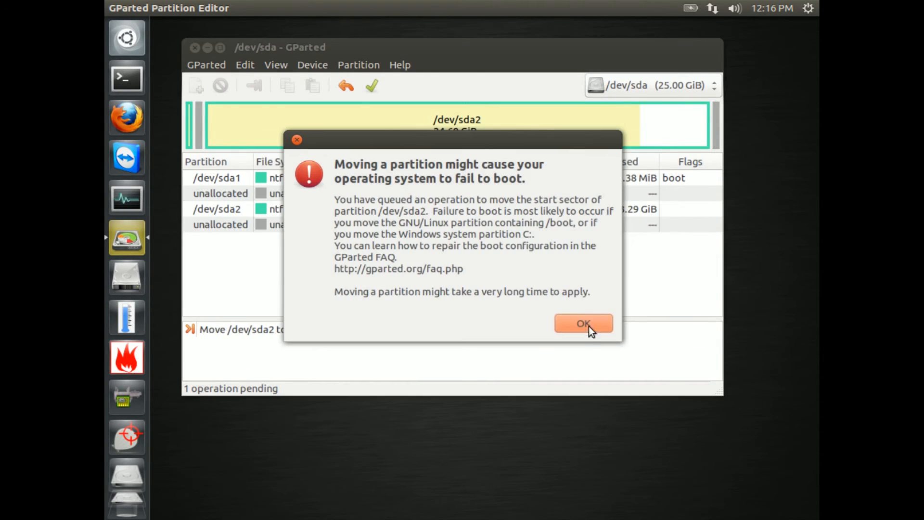
mouse_move(489, 229)
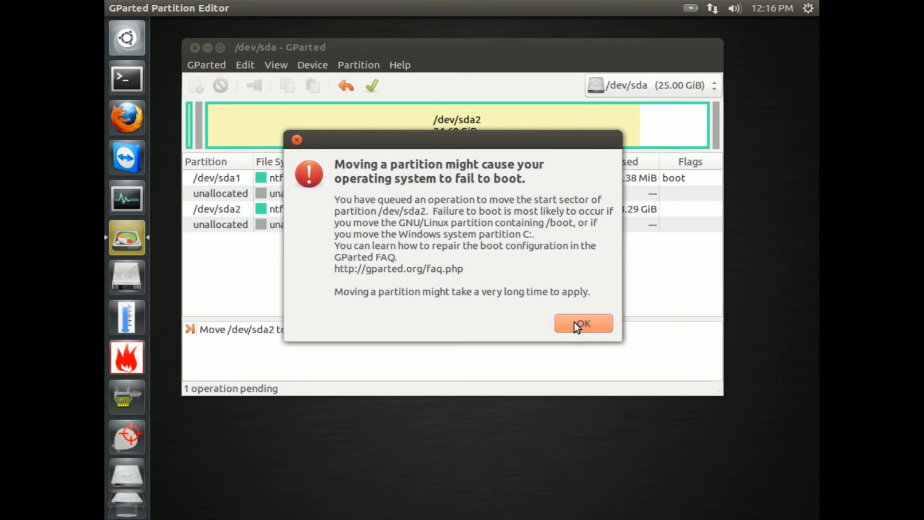
click(582, 324)
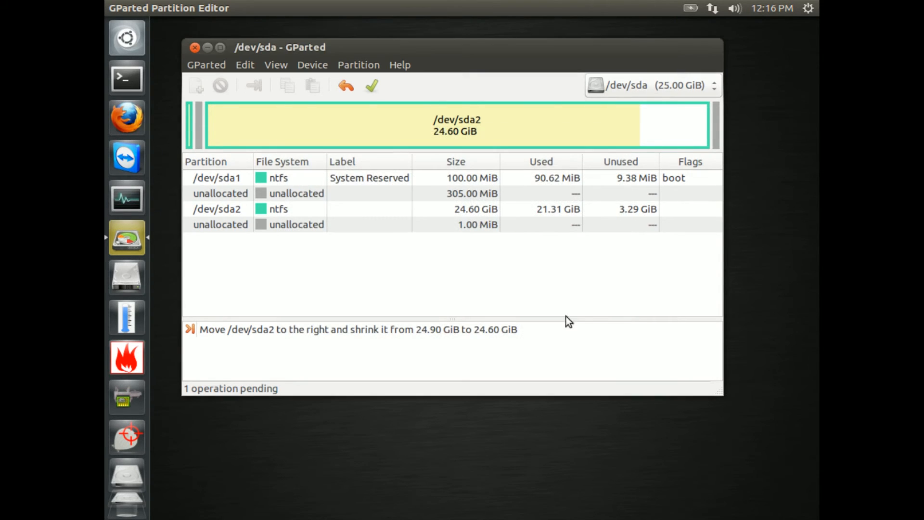
Queue growing System Reserved /dev/sda1 into the freed space, from 100 MiB to 404 MiB
click(217, 177)
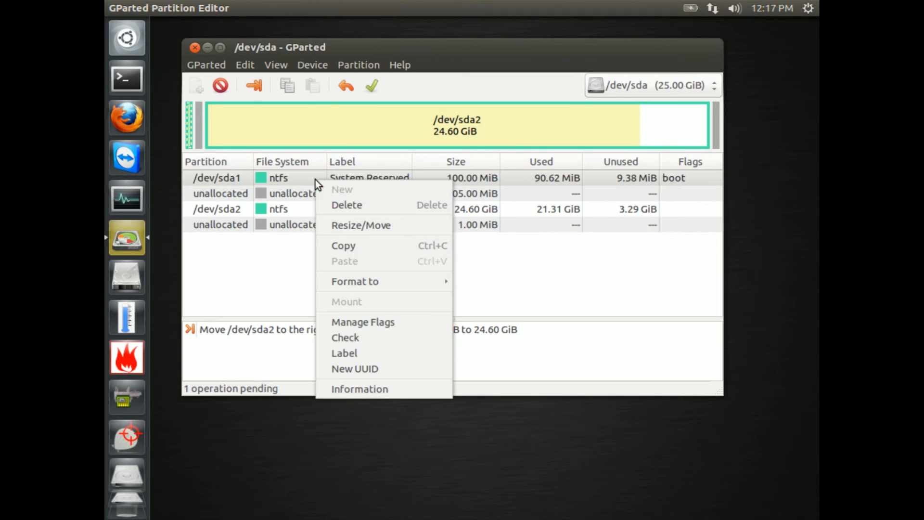
click(361, 224)
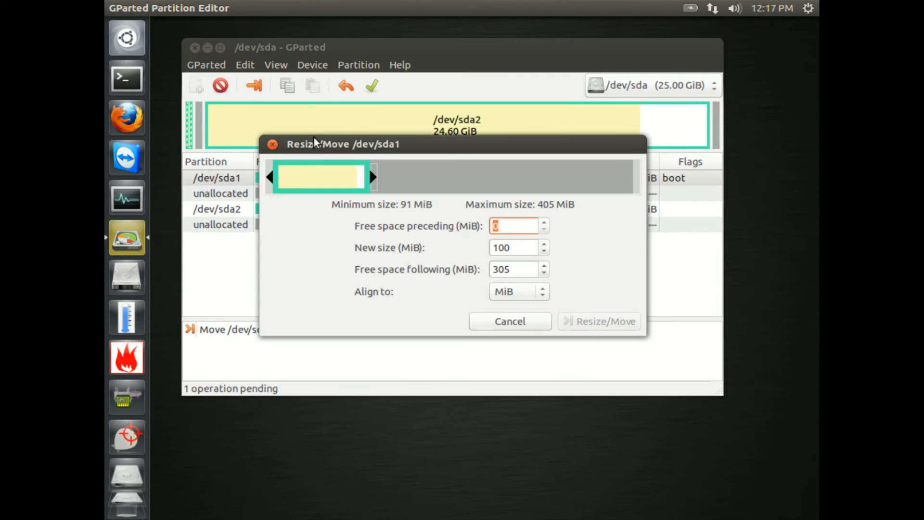
drag(366, 177, 421, 178)
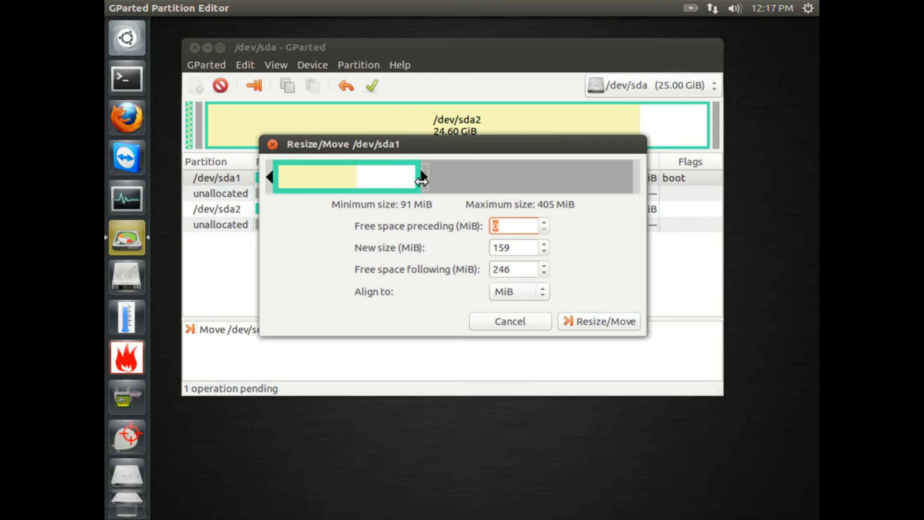
drag(422, 178, 631, 180)
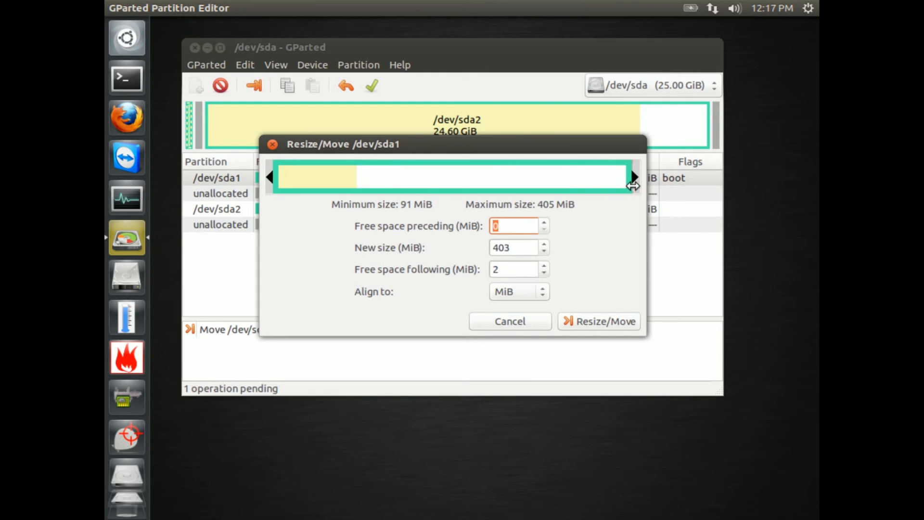
click(598, 322)
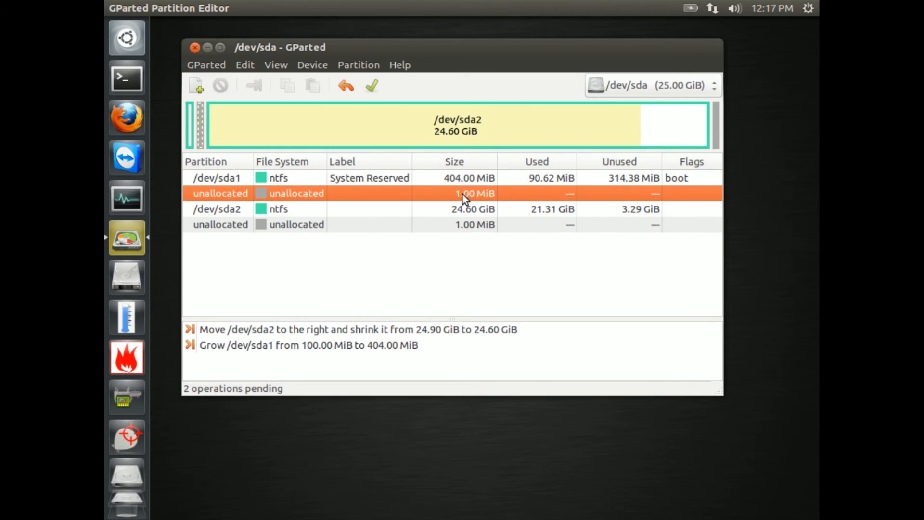
mouse_move(455, 218)
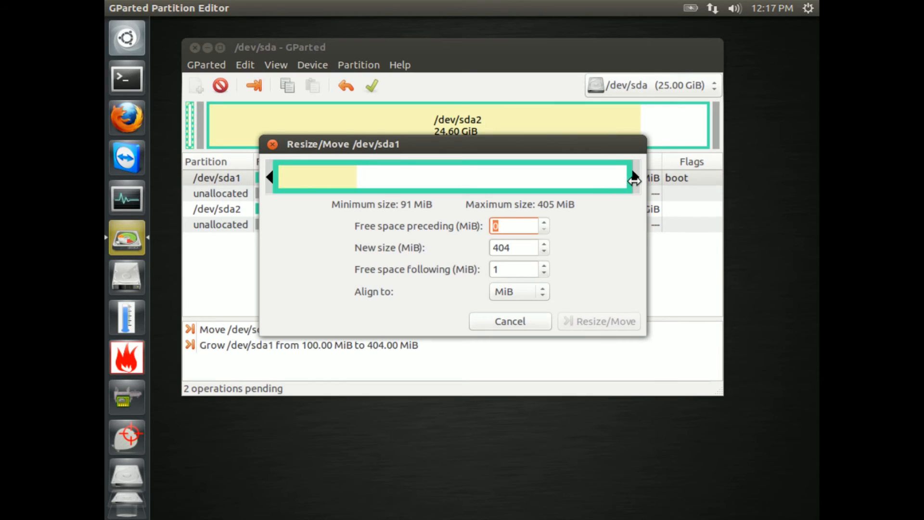
click(597, 321)
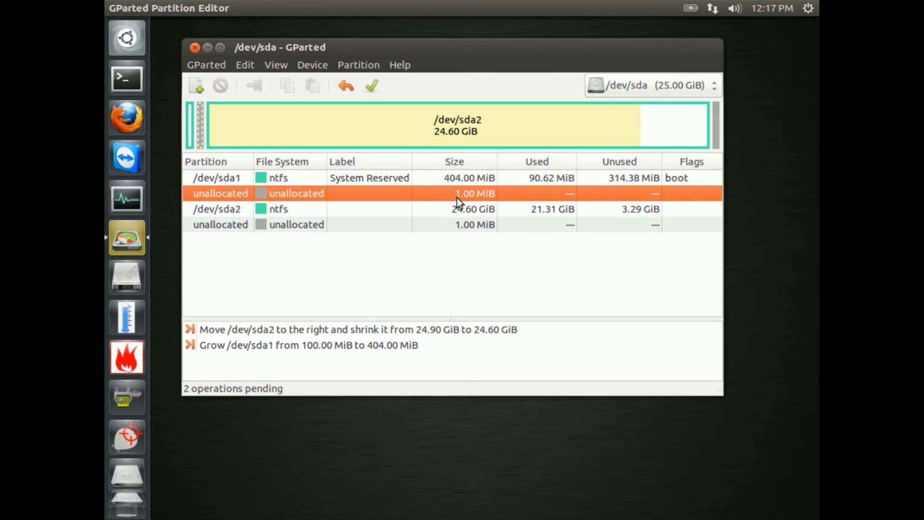
mouse_move(395, 94)
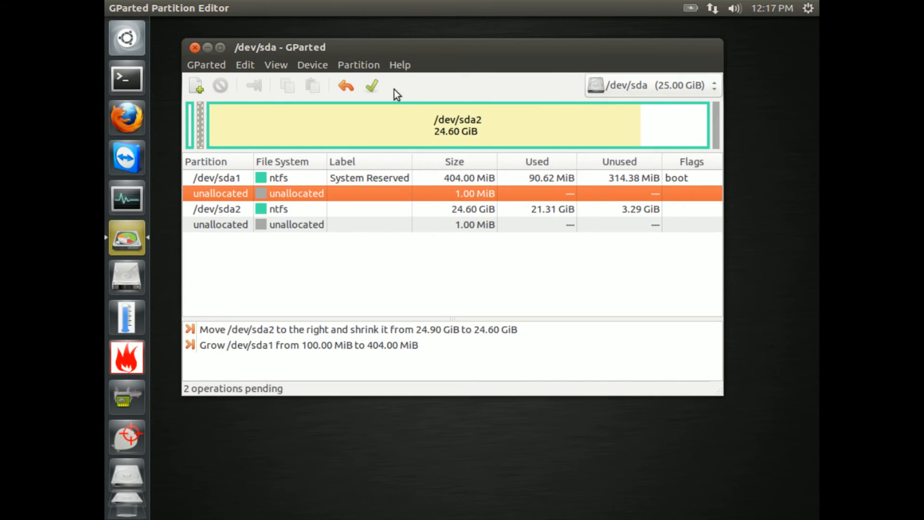
mouse_move(371, 85)
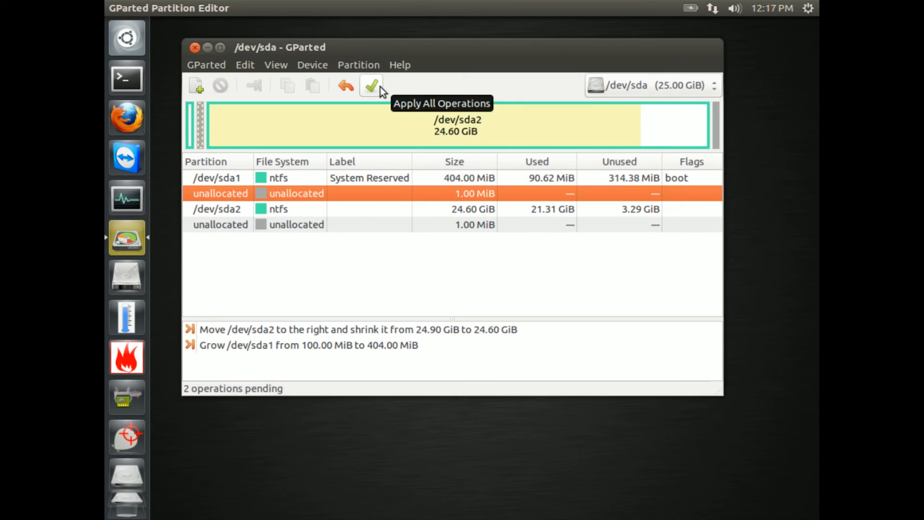
Apply all pending partition operations, confirming the data-loss warning
click(371, 86)
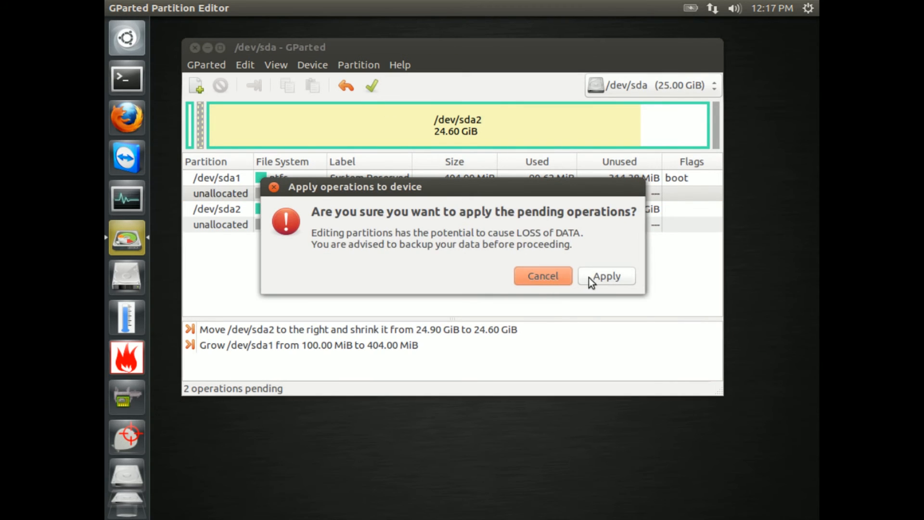
click(605, 276)
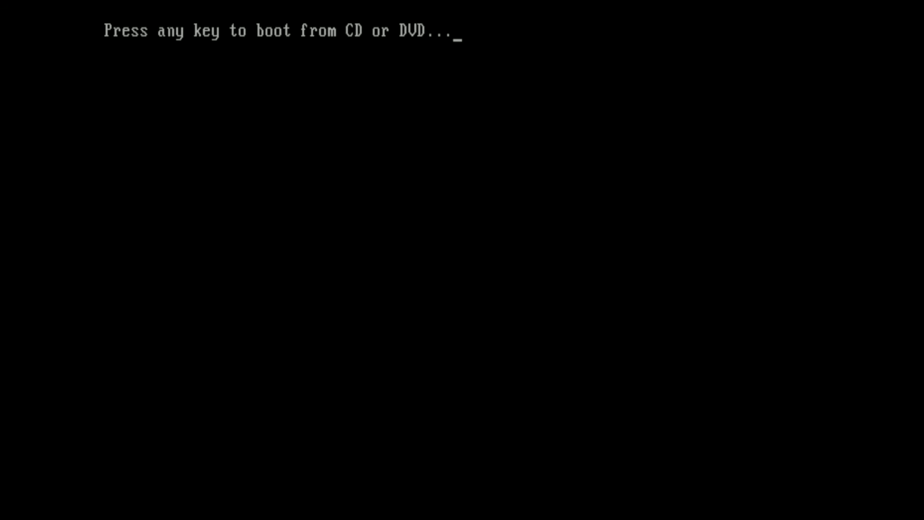
Boot the Windows 7 disc, run Repair your computer and apply the startup repairs with restart
key(enter)
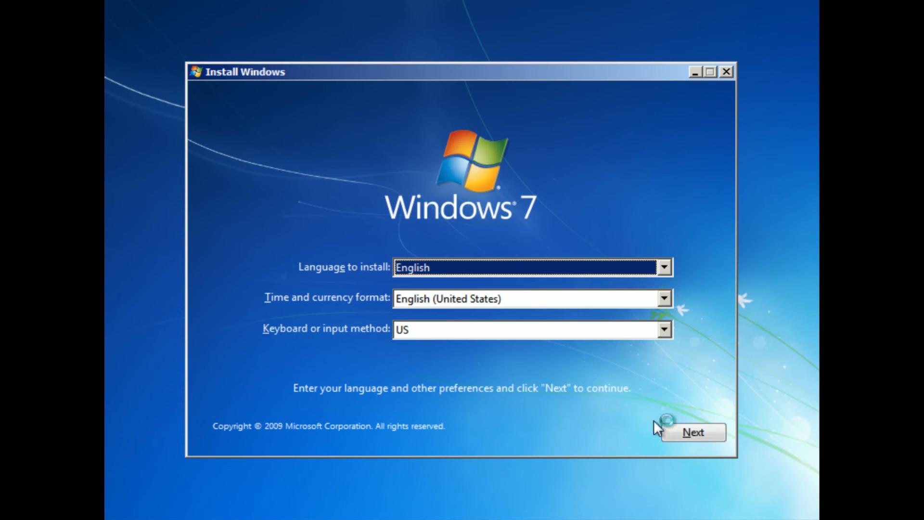
click(693, 432)
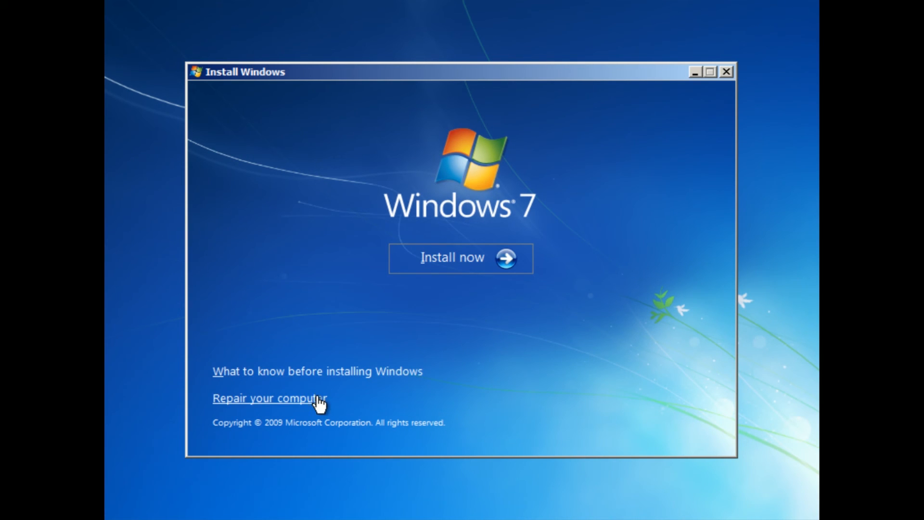
click(270, 398)
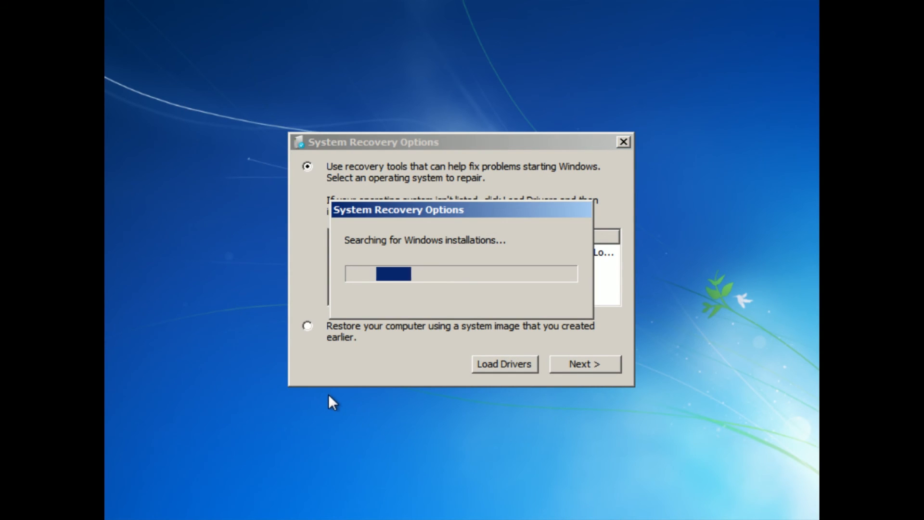
mouse_move(405, 261)
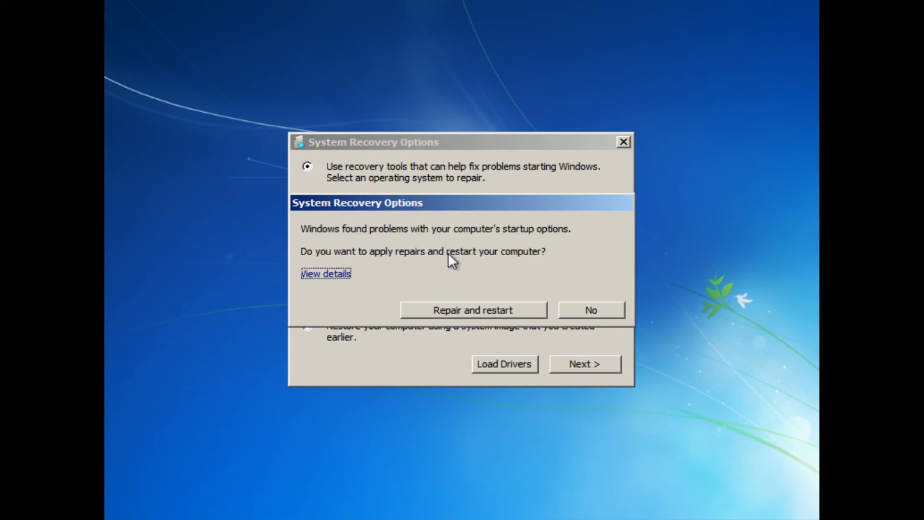
mouse_move(440, 316)
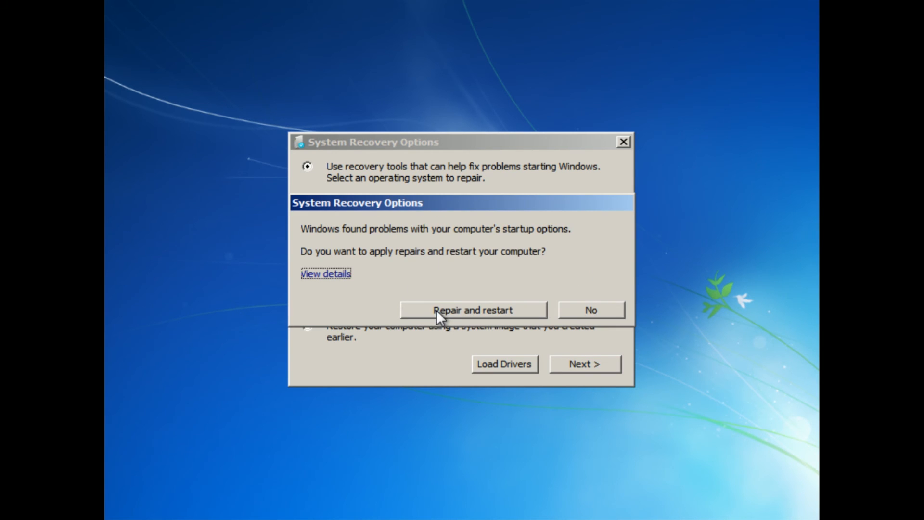
click(472, 310)
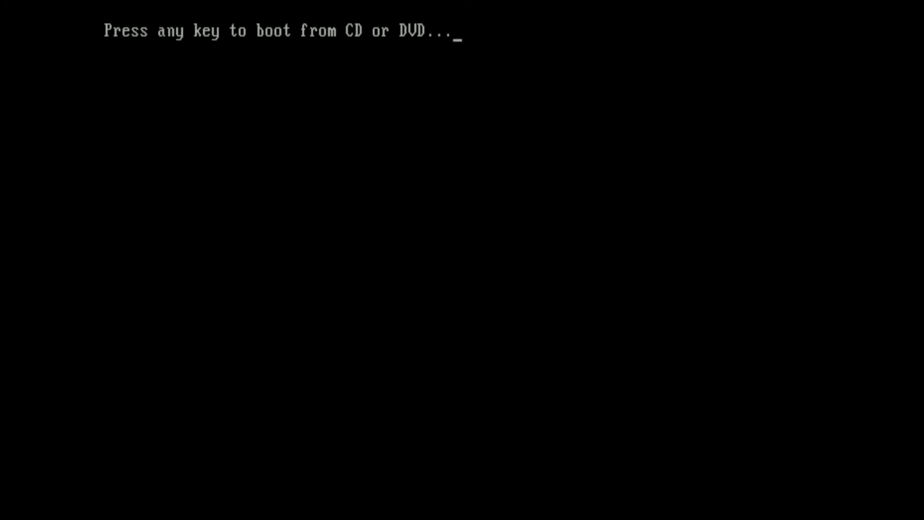
Let the machine boot from the hard drive into Windows 7
key(enter)
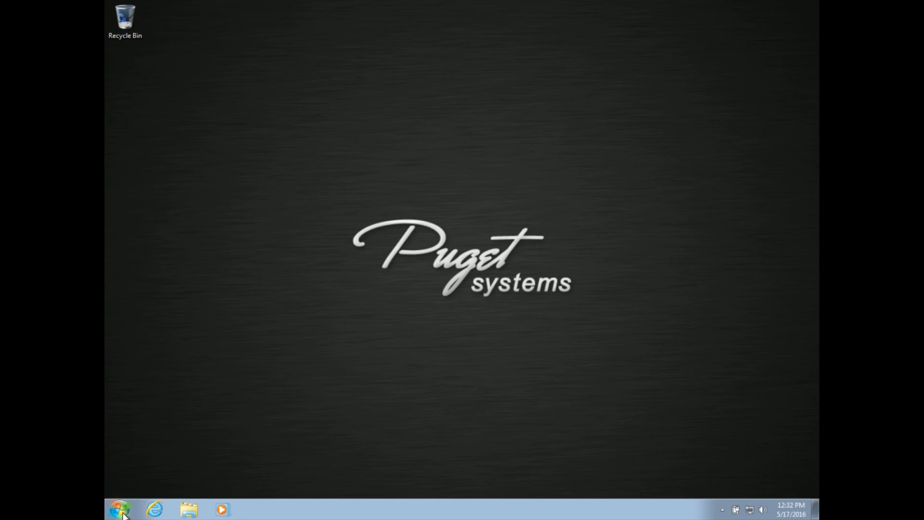
Find Backup and Restore via 'bac' and start a new backup to drive E: now
click(120, 508)
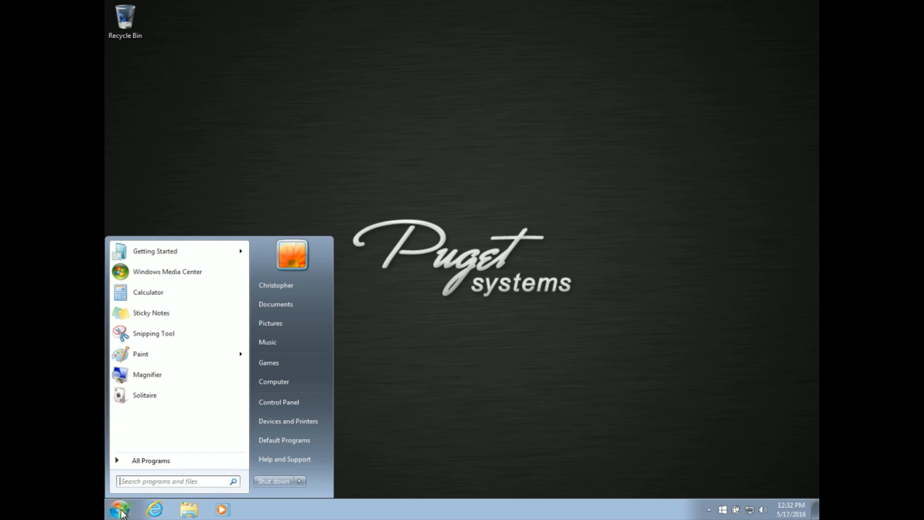
mouse_move(600, 429)
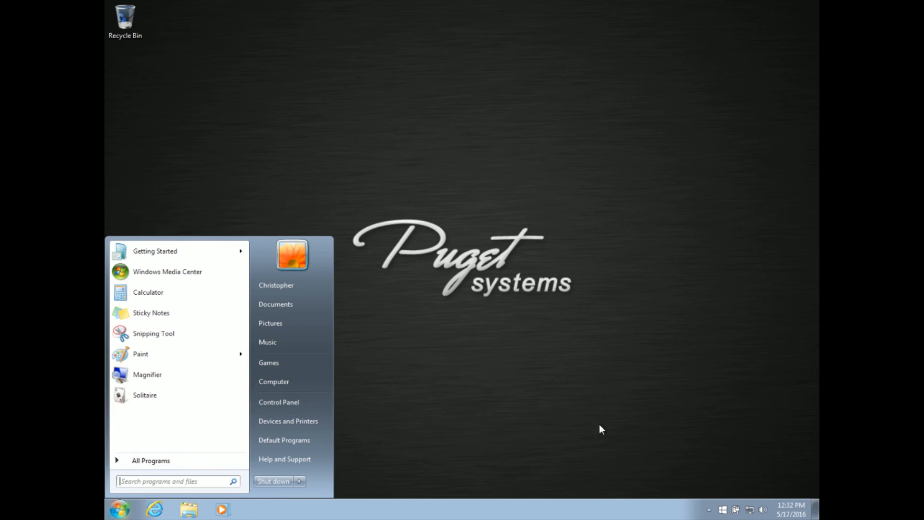
mouse_move(285, 458)
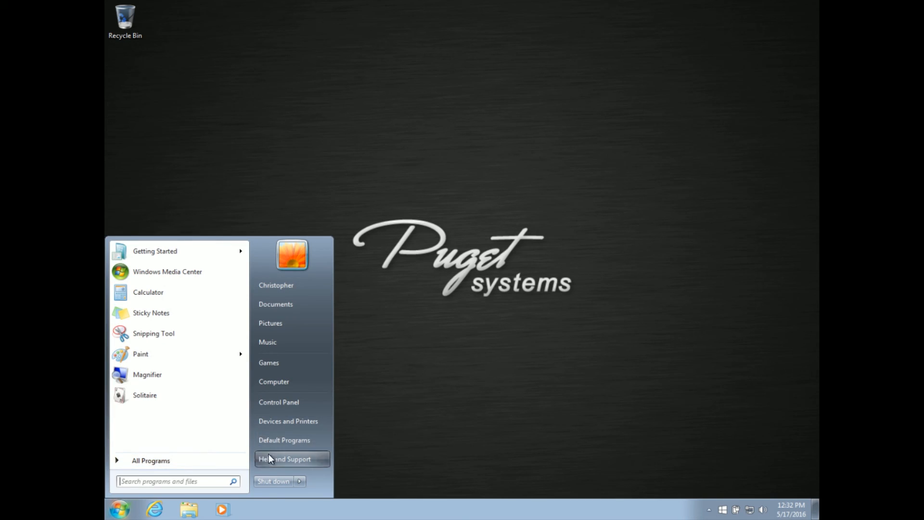
text(bac)
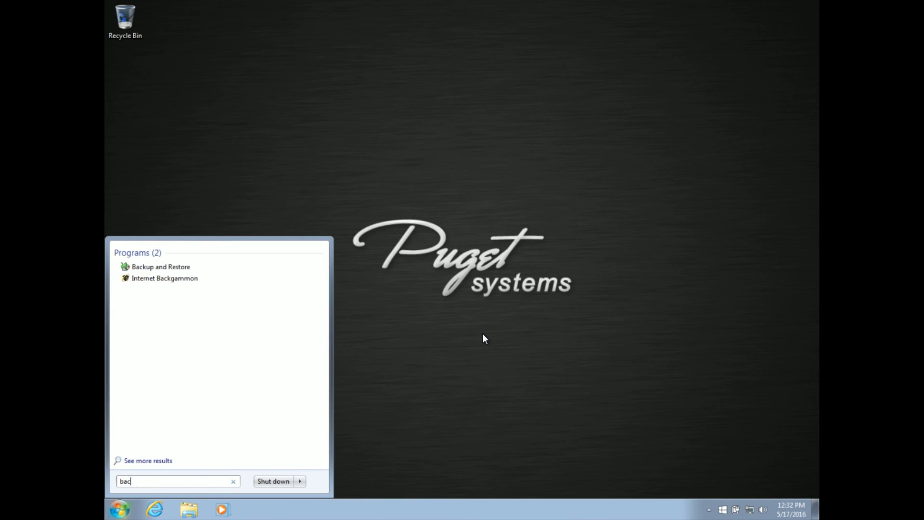
click(160, 266)
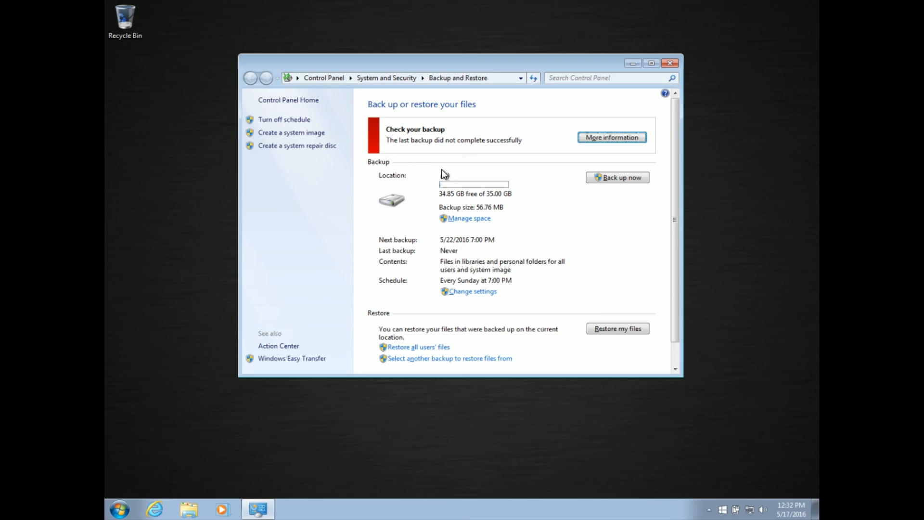
click(617, 177)
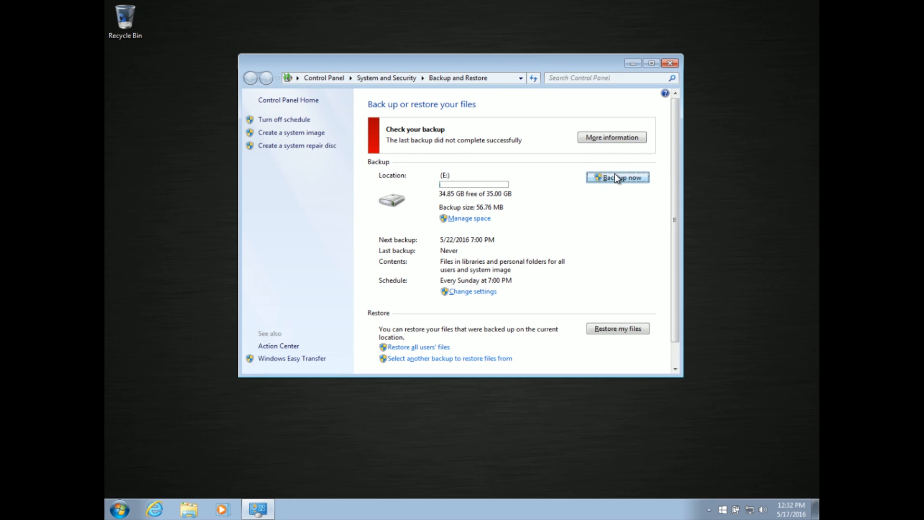
click(617, 177)
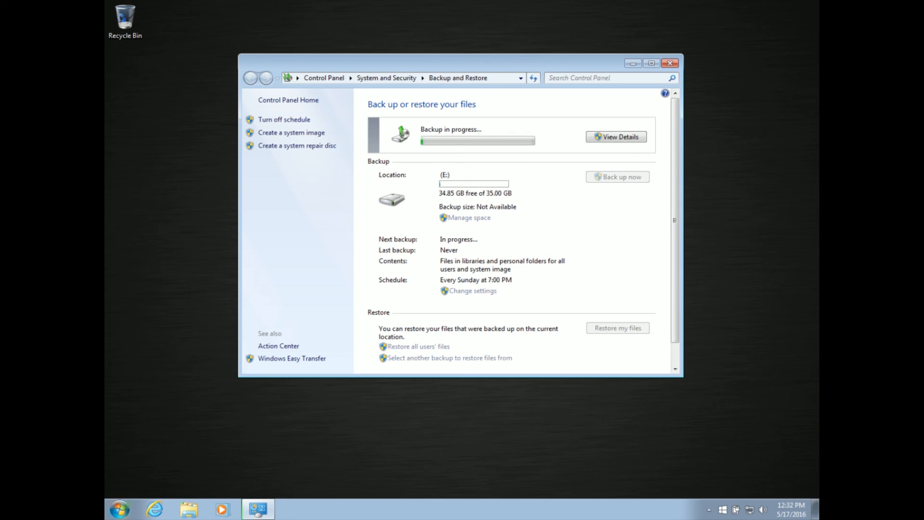
click(117, 508)
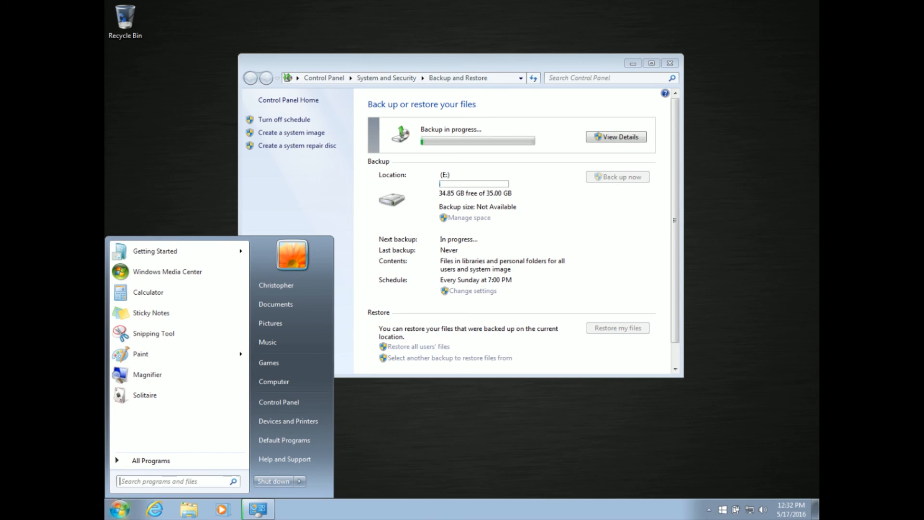
Launch 'Create and format hard disk partitions' from Start search for 'disk manage'
text(d)
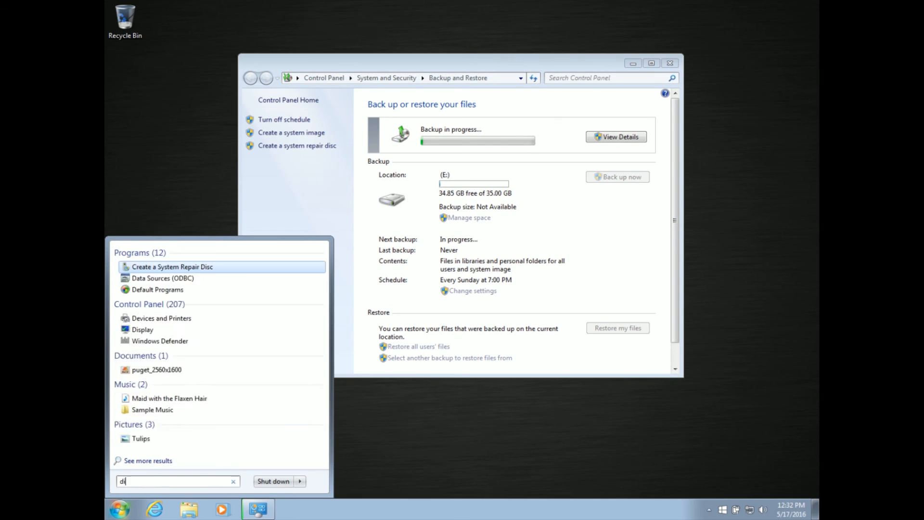
text(isk manage)
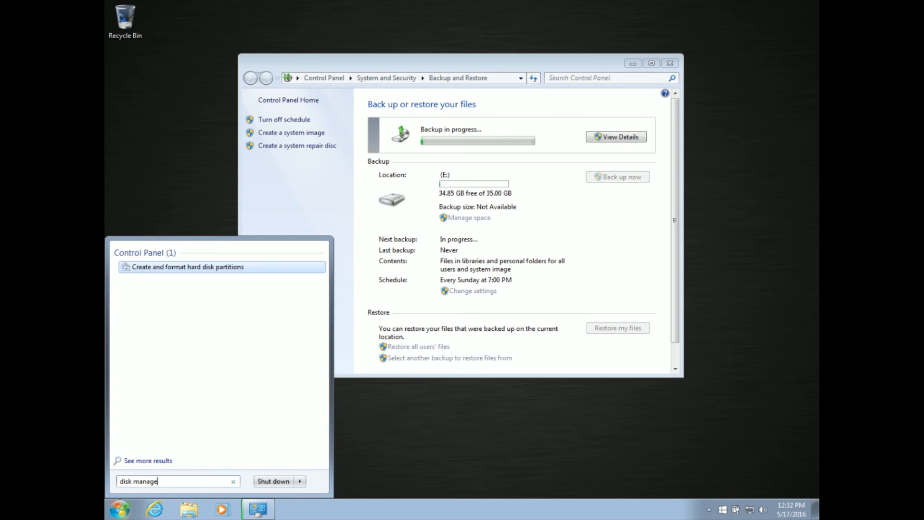
click(188, 267)
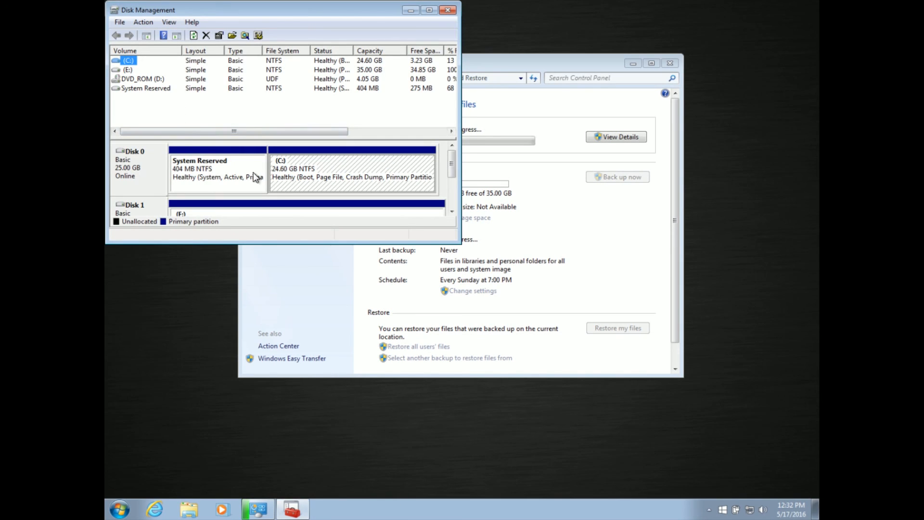
mouse_move(218, 178)
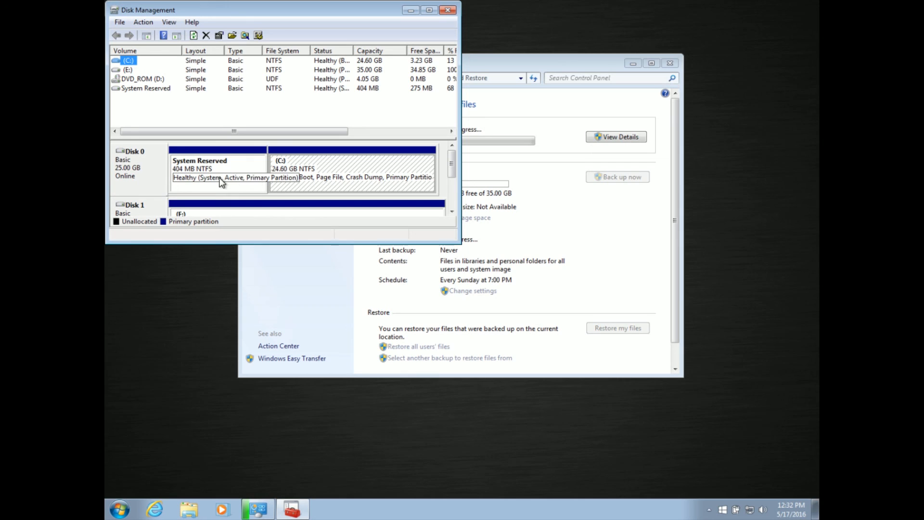